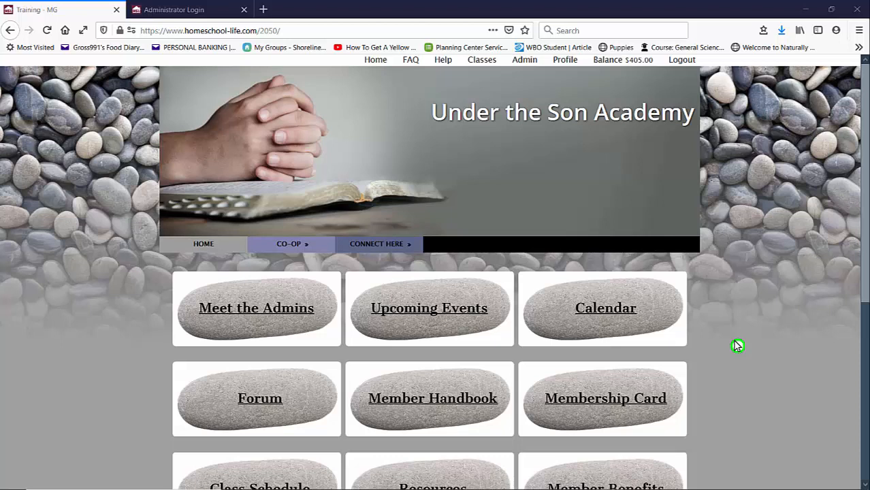
{"action": "mouse_move", "coordinate": [576, 87]}
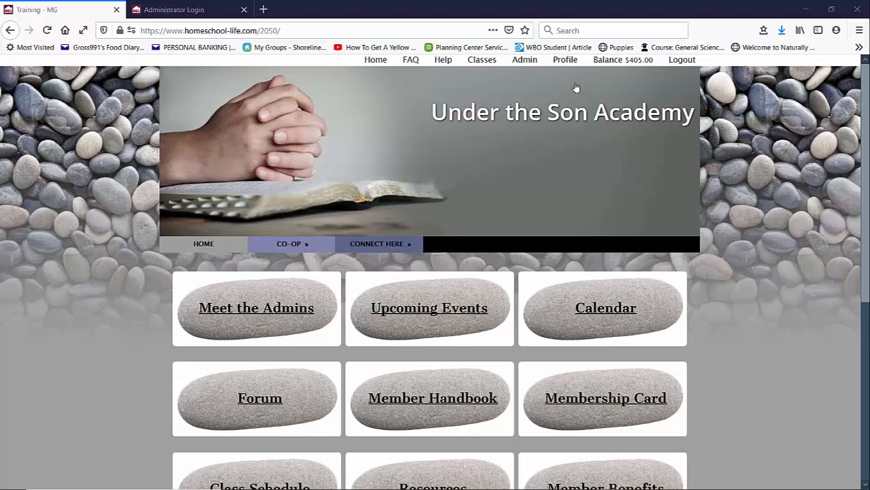
{"action": "mouse_move", "coordinate": [482, 60]}
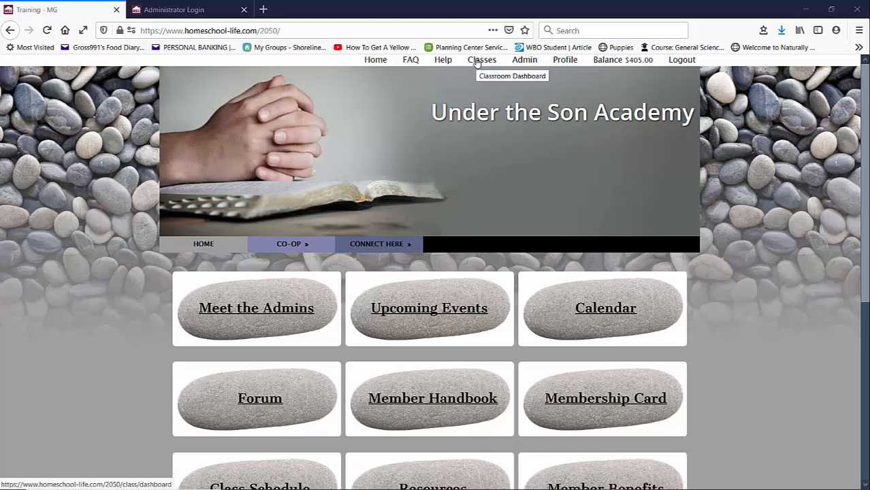
Open Classes and set the Switch Dashboard View dropdown to Instructor View.
{"action": "left_click", "coordinate": [482, 60]}
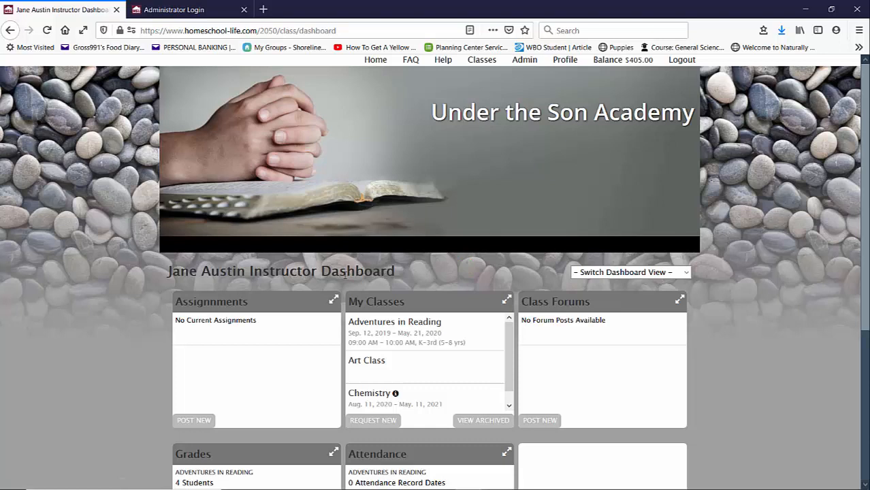
{"action": "double_click", "coordinate": [366, 271]}
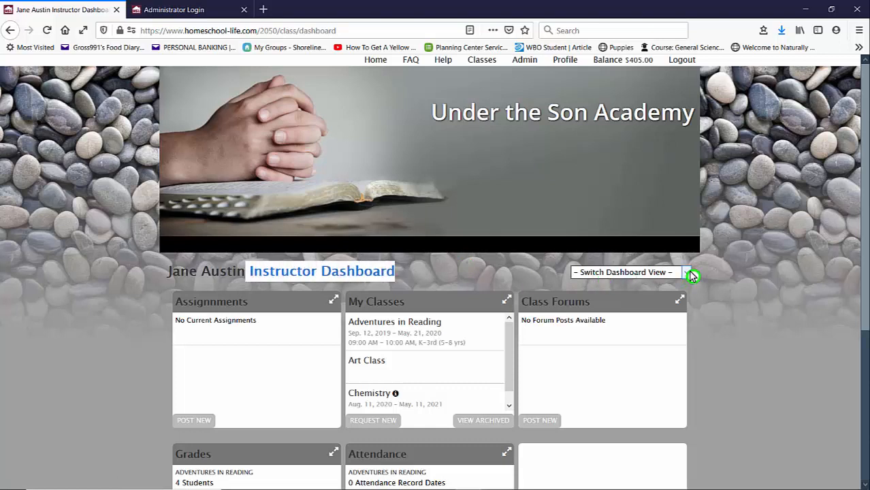
{"action": "left_click", "coordinate": [686, 273]}
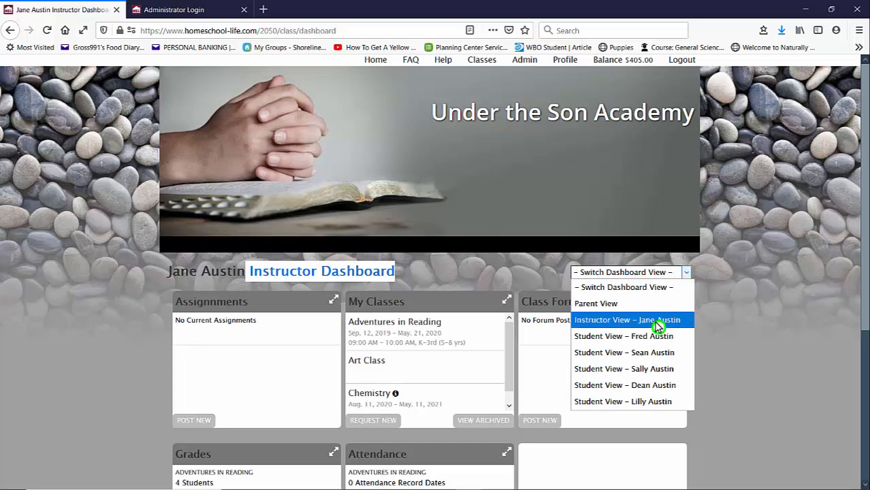
{"action": "left_click", "coordinate": [625, 320]}
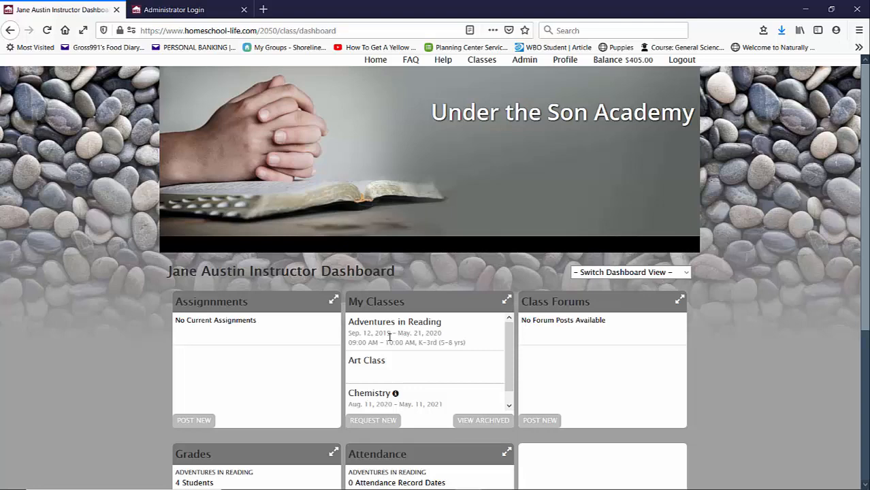
Open the Chemistry class home page and scroll down to its Assignments section.
{"action": "left_click", "coordinate": [371, 393]}
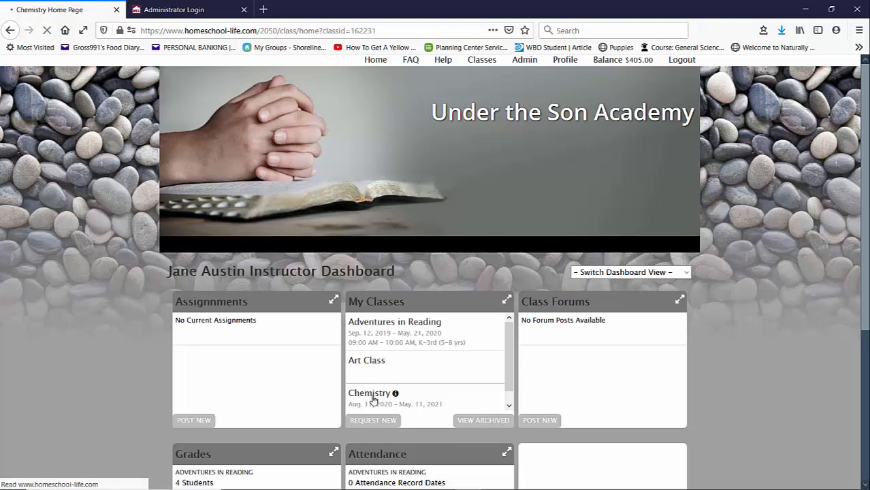
{"action": "left_click", "coordinate": [370, 393]}
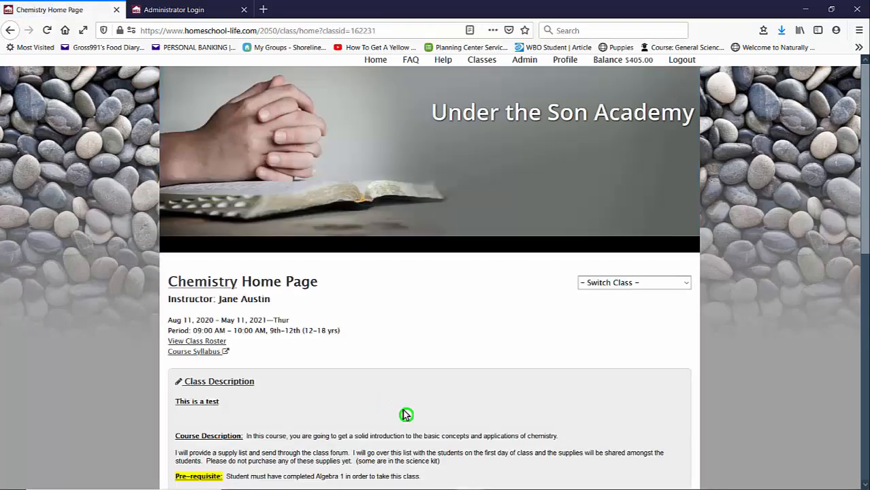
{"action": "scroll", "scroll_direction": "down", "scroll_amount": 3}
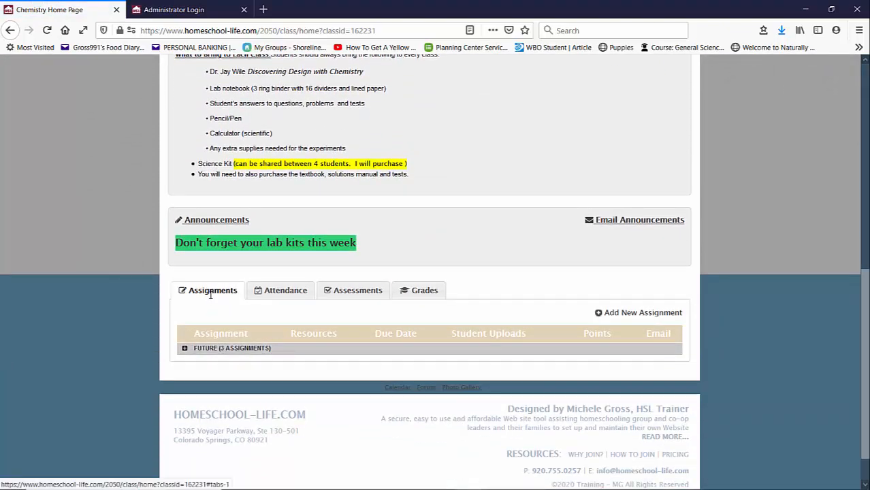
{"action": "mouse_move", "coordinate": [248, 300]}
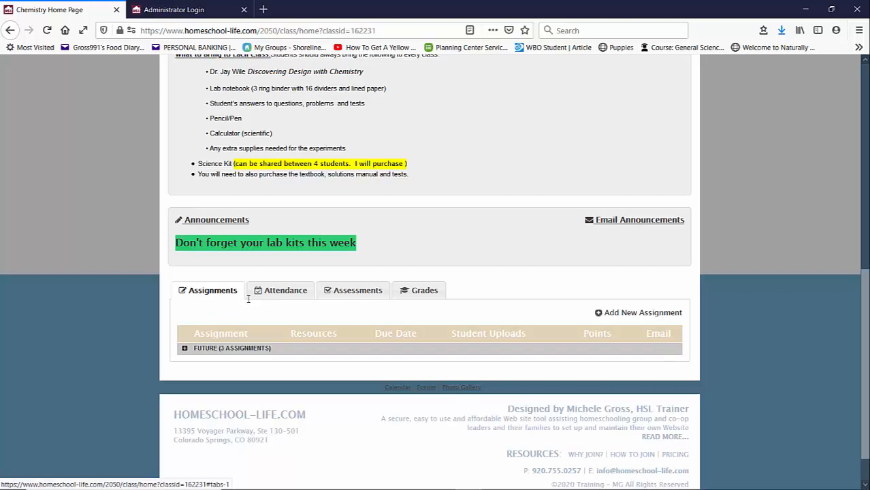
Fill in a new assignment: Test Module 1, Tests category, 21 points, due 08/25/2020.
{"action": "left_click", "coordinate": [640, 313]}
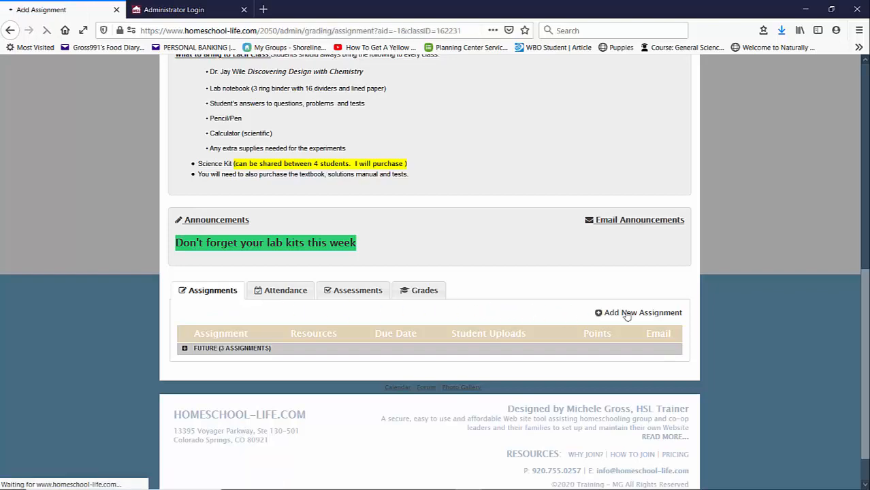
{"action": "left_click", "coordinate": [644, 313]}
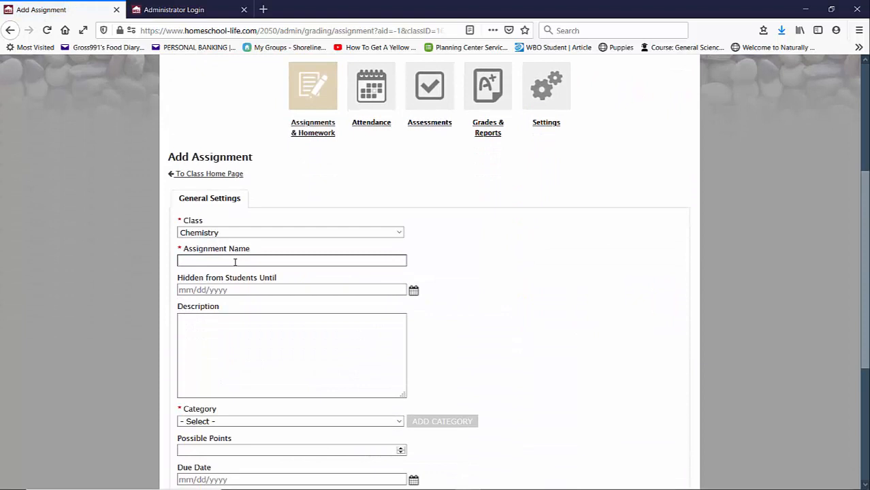
{"action": "type", "text": "T"}
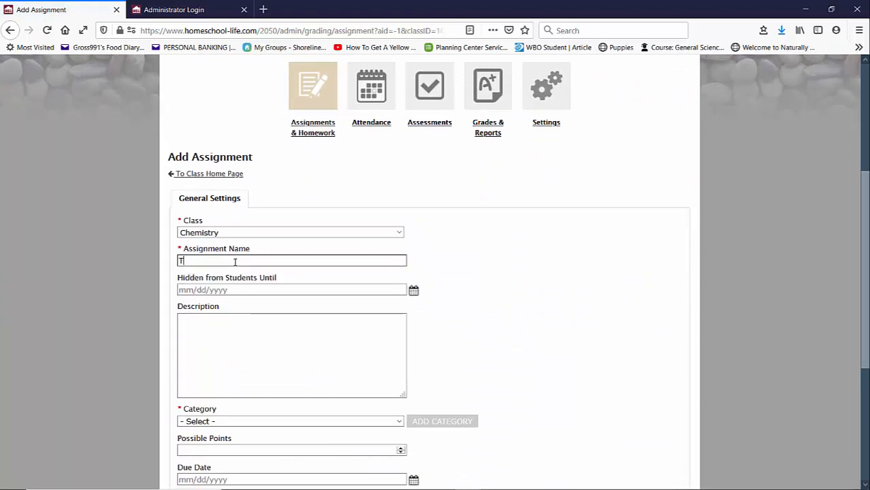
{"action": "type", "text": "Test Modul"}
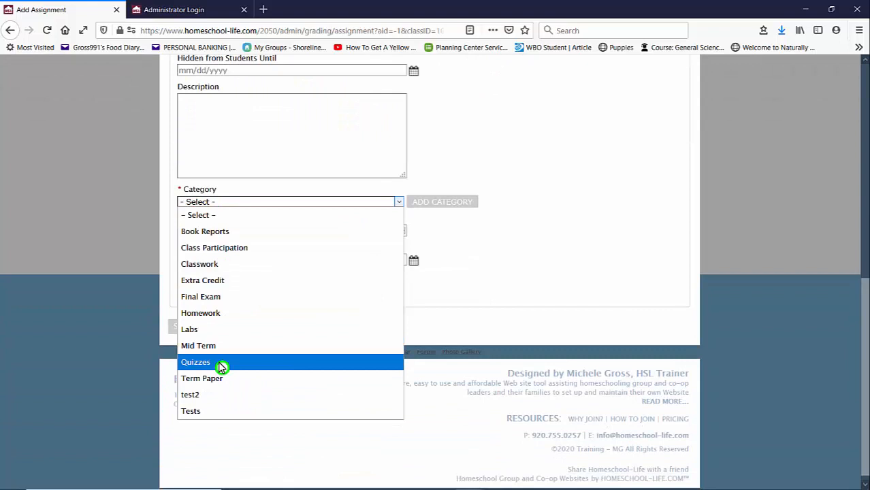
{"action": "left_click", "coordinate": [190, 411]}
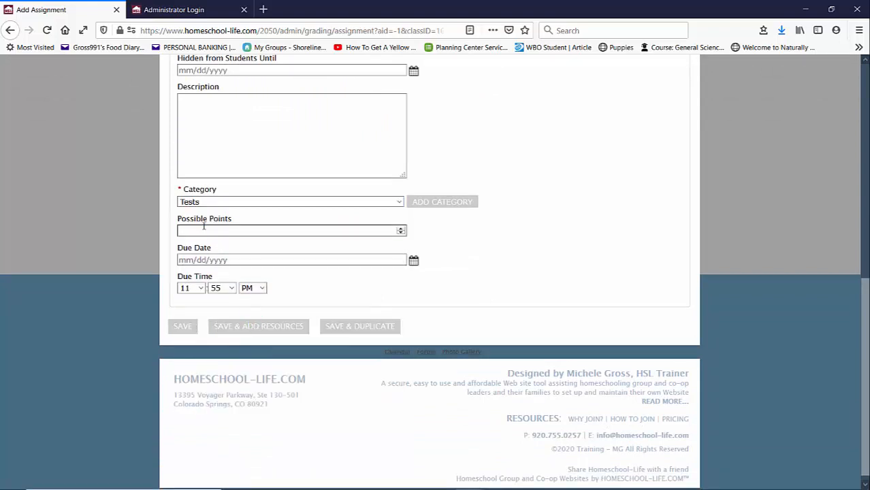
{"action": "type", "text": "21"}
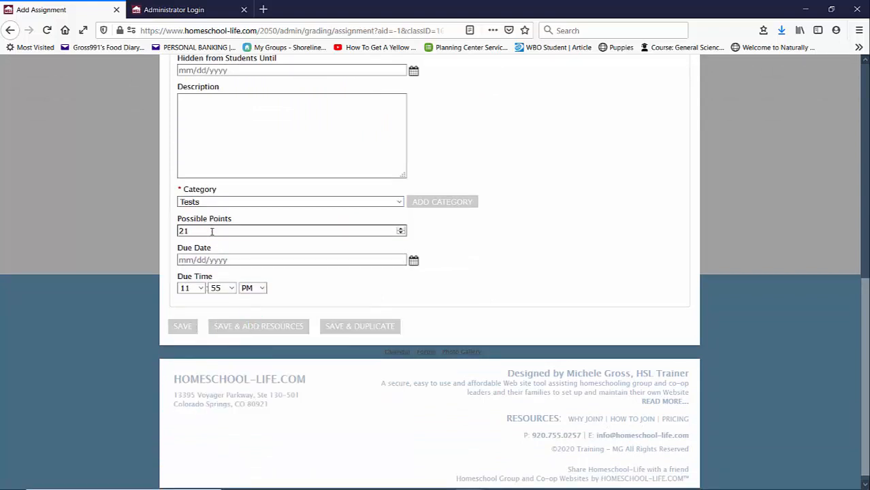
{"action": "mouse_move", "coordinate": [461, 275]}
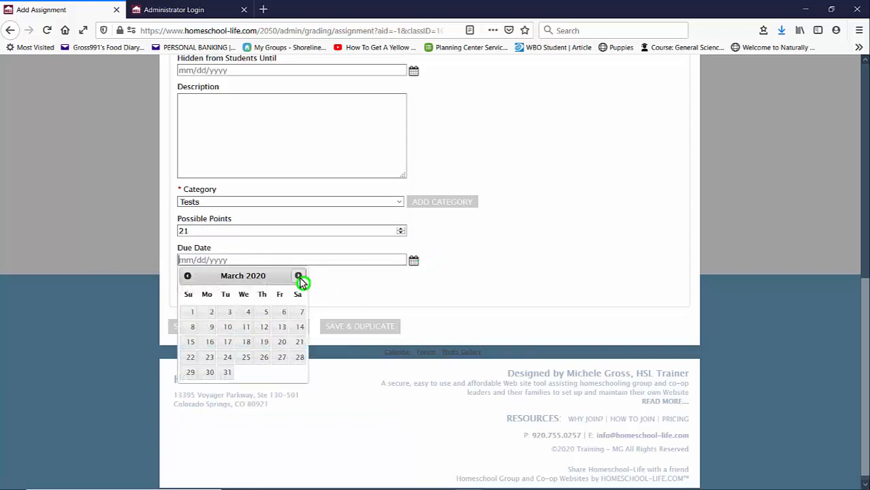
{"action": "left_click", "coordinate": [298, 276]}
{"action": "type", "text": "08/25/2020"}
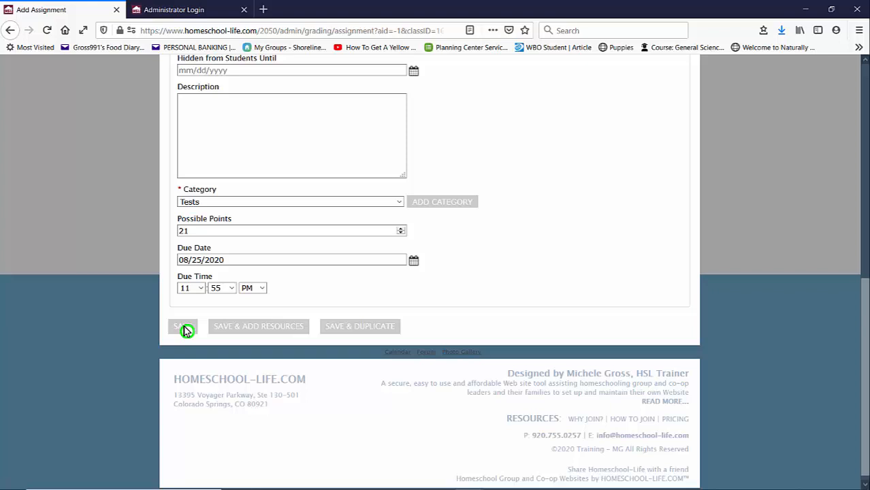
{"action": "mouse_move", "coordinate": [367, 329]}
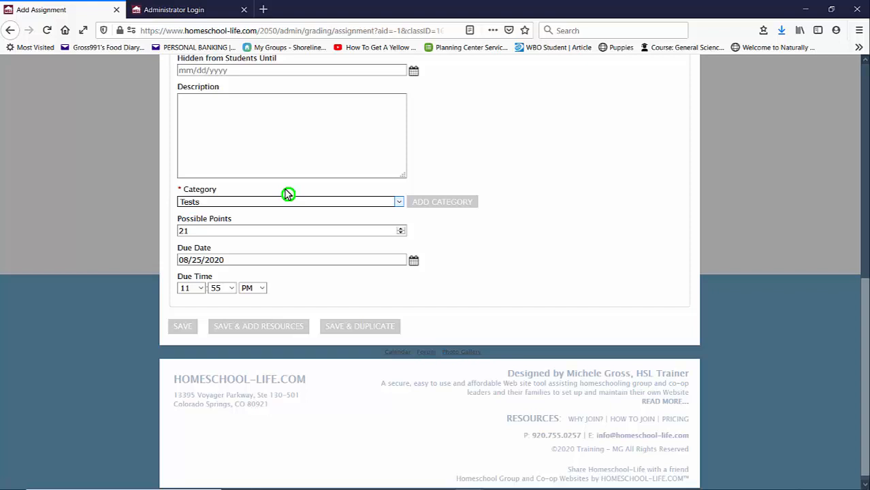
{"action": "mouse_move", "coordinate": [256, 326]}
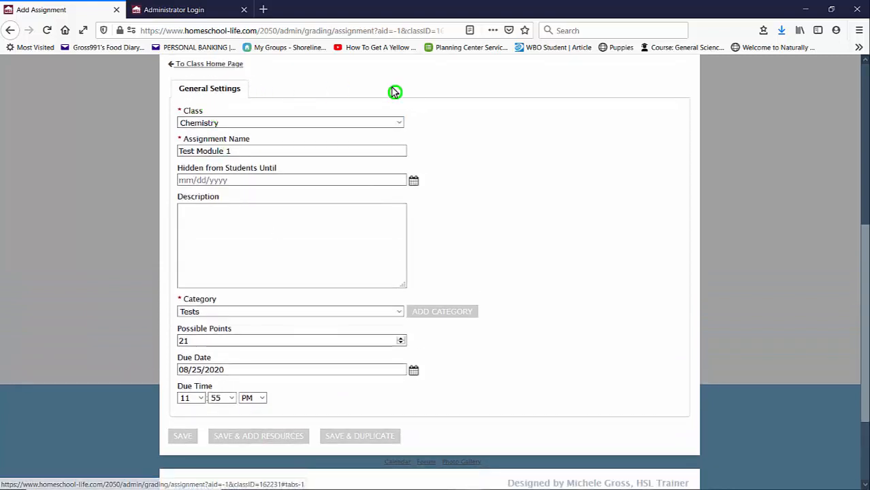
{"action": "scroll", "scroll_direction": "down", "scroll_amount": 3}
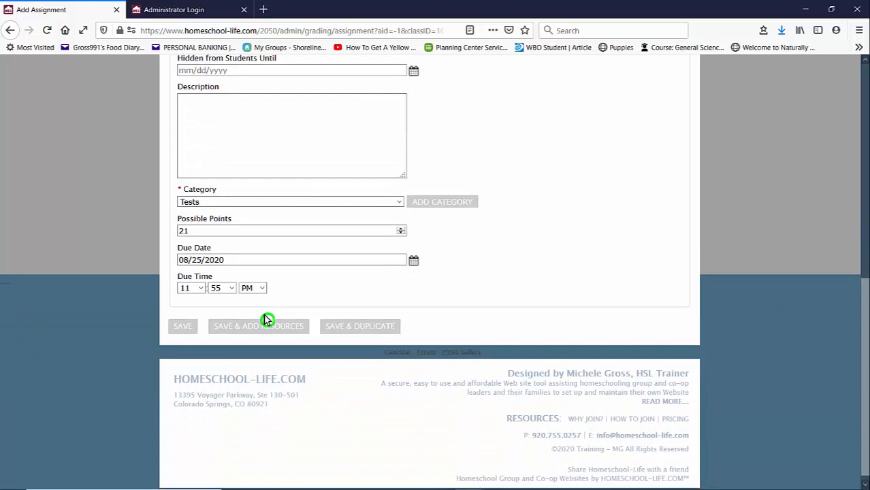
{"action": "mouse_move", "coordinate": [268, 334]}
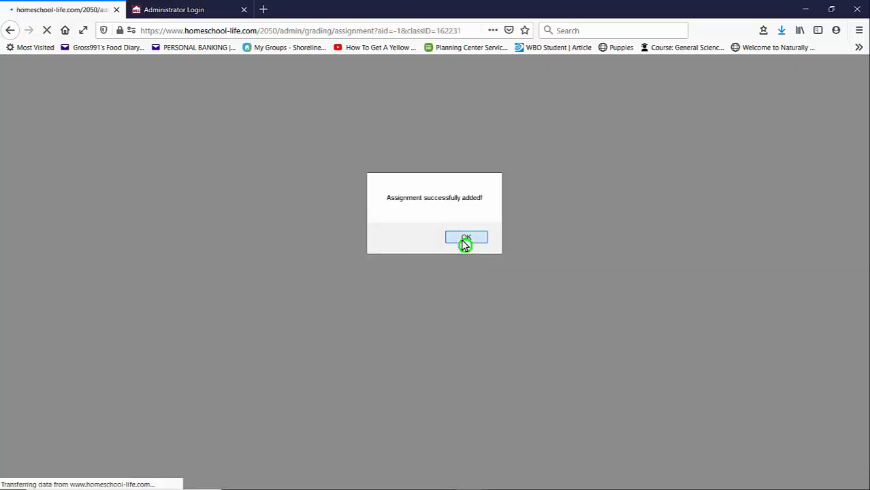
Label the new resource 'Video' and dismiss the missing file error.
{"action": "left_click", "coordinate": [466, 237]}
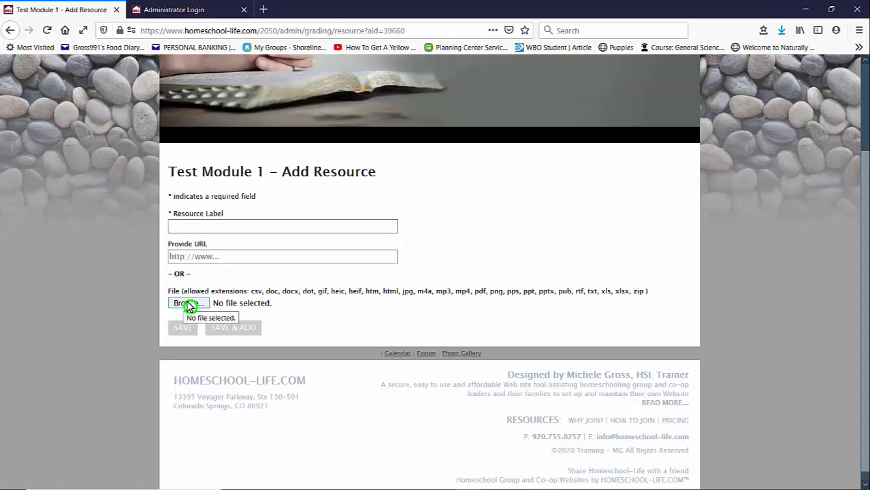
{"action": "mouse_move", "coordinate": [202, 277]}
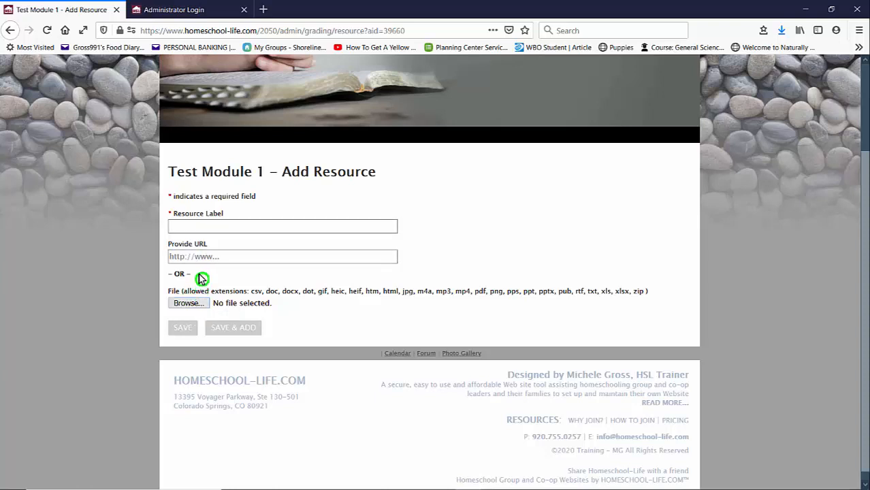
{"action": "left_click", "coordinate": [282, 226]}
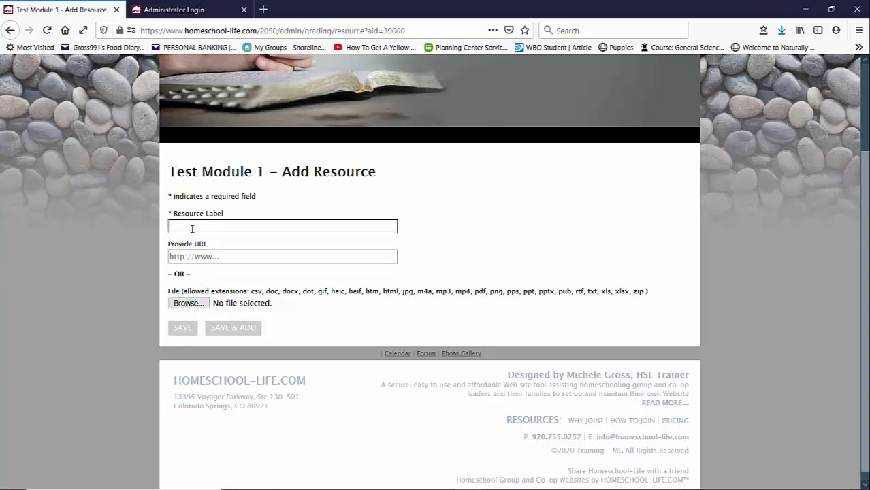
{"action": "type", "text": "Video"}
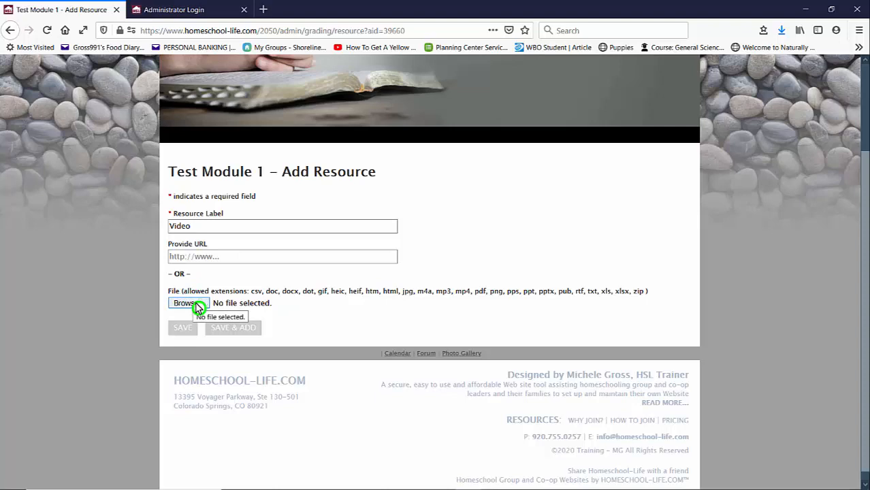
{"action": "left_click", "coordinate": [183, 328]}
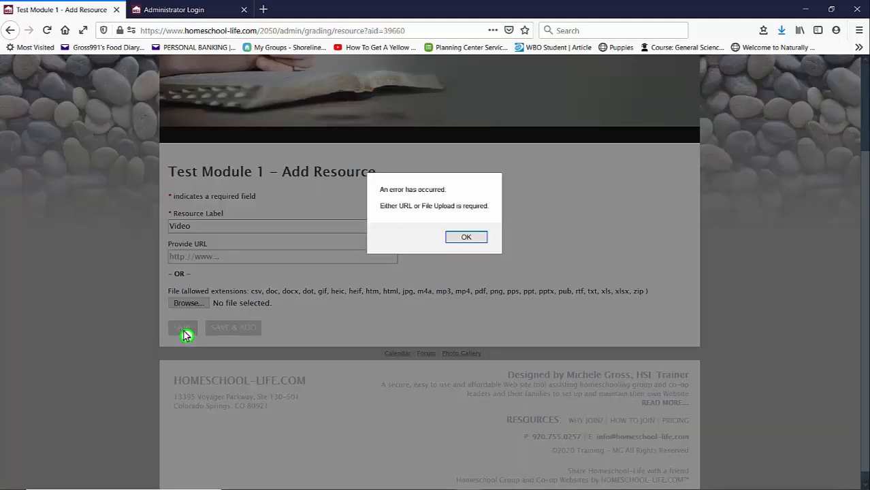
{"action": "left_click", "coordinate": [465, 236]}
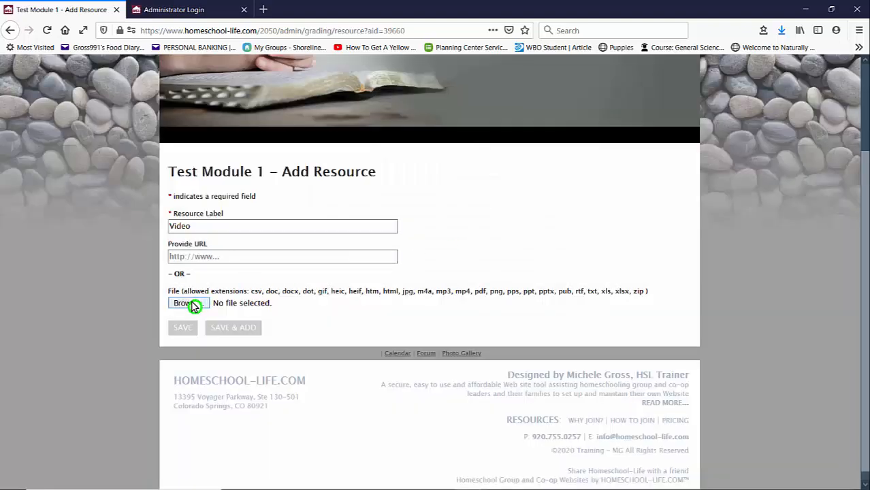
Attach 11_6_winter_apps_550_lead-ed.jpg to the Video resource and save it.
{"action": "left_click", "coordinate": [183, 302]}
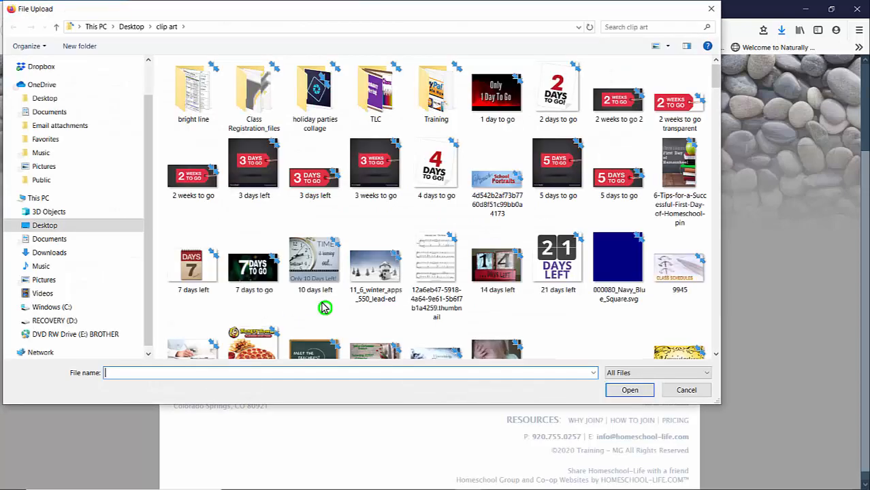
{"action": "left_click", "coordinate": [45, 226]}
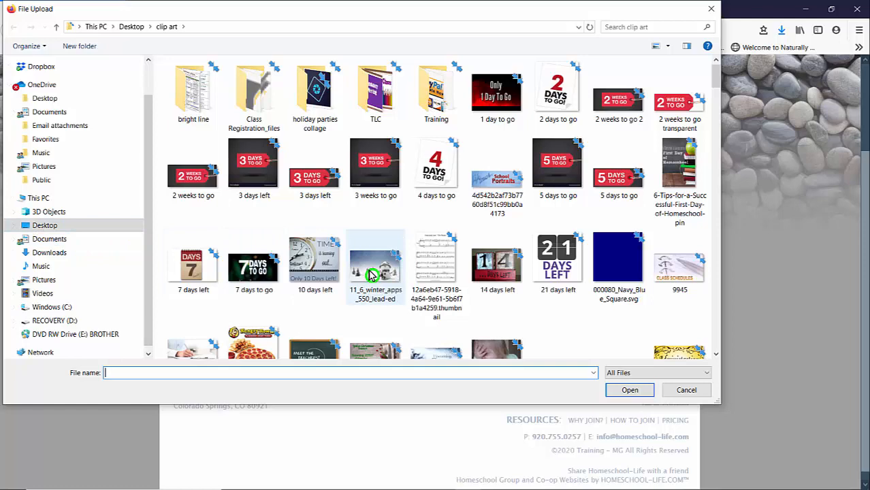
{"action": "left_click", "coordinate": [629, 389]}
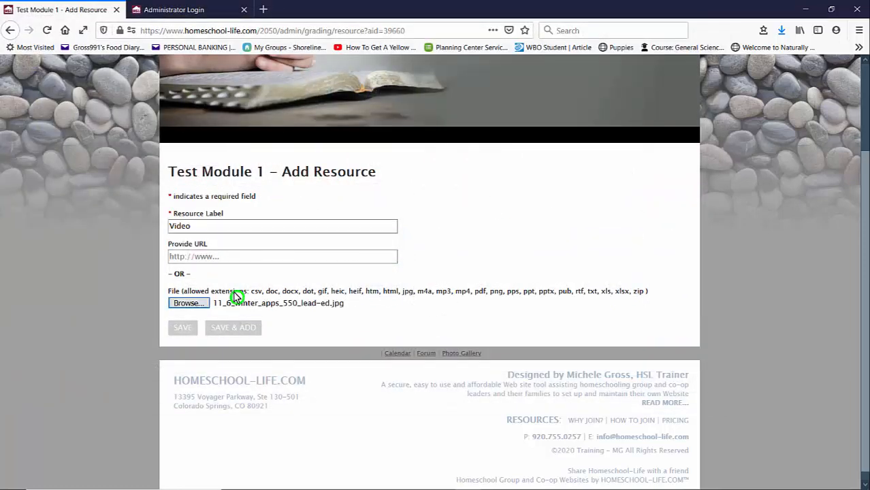
{"action": "mouse_move", "coordinate": [350, 302]}
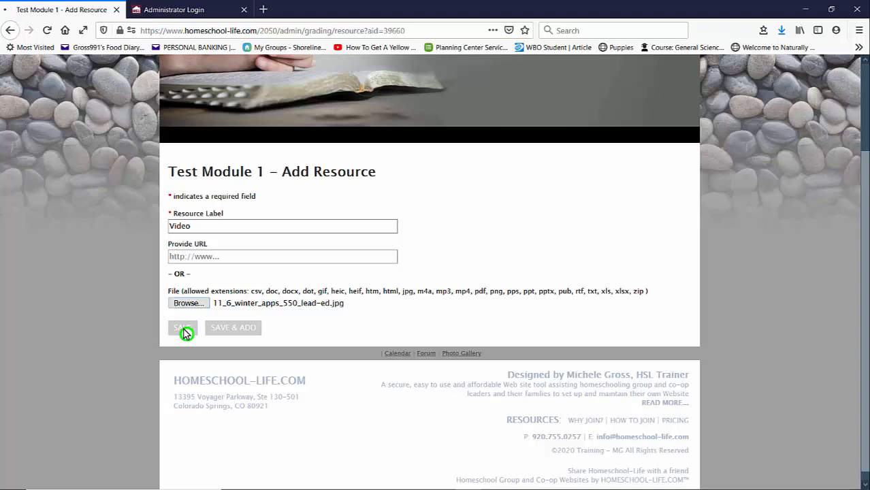
{"action": "left_click", "coordinate": [183, 327]}
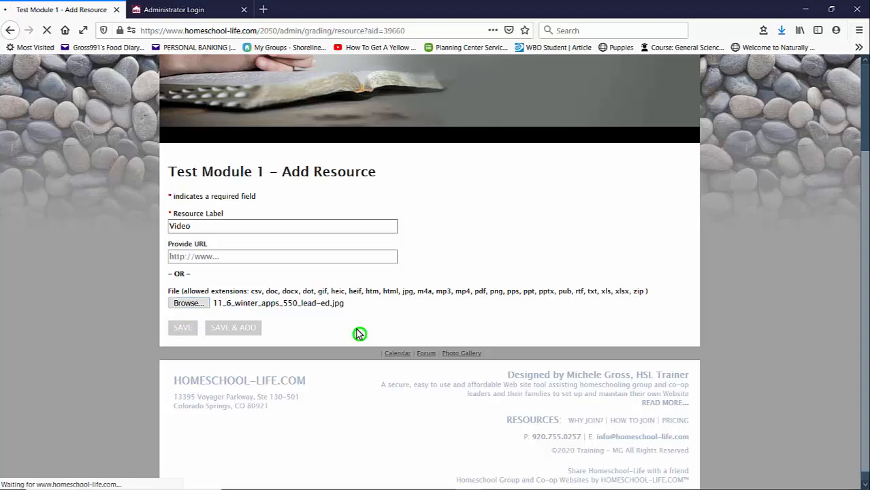
{"action": "left_click", "coordinate": [182, 328]}
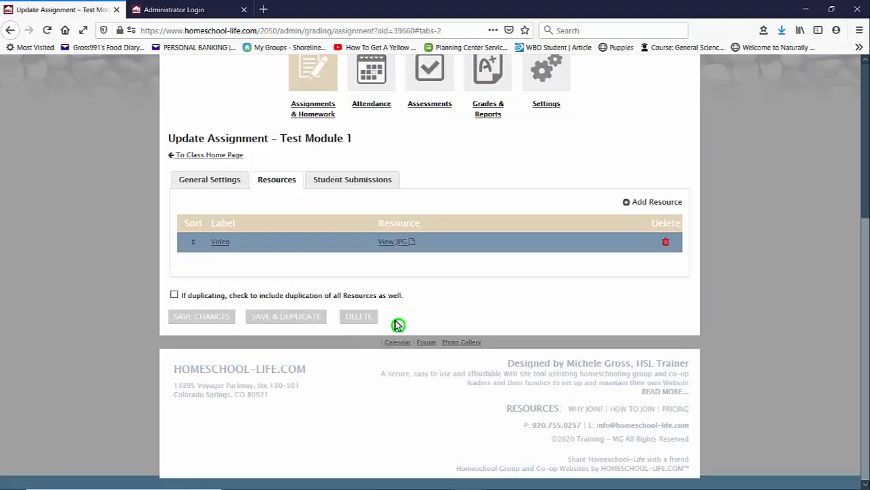
{"action": "mouse_move", "coordinate": [208, 183]}
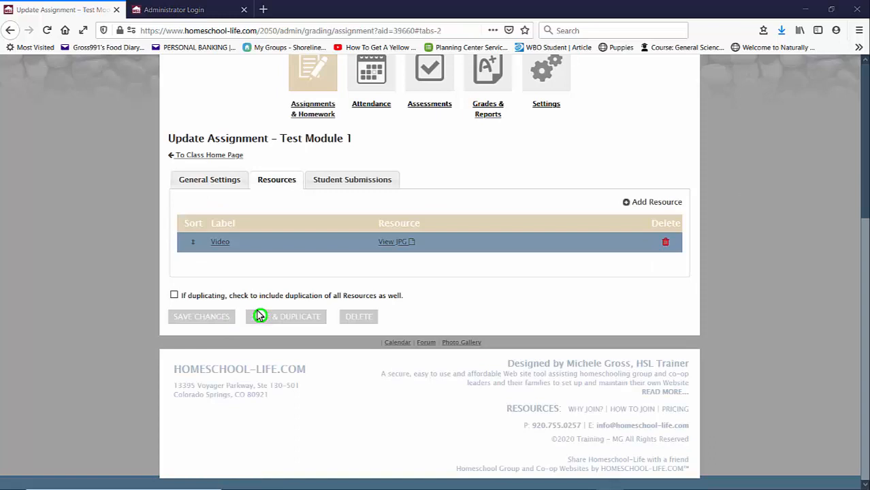
{"action": "mouse_move", "coordinate": [276, 237]}
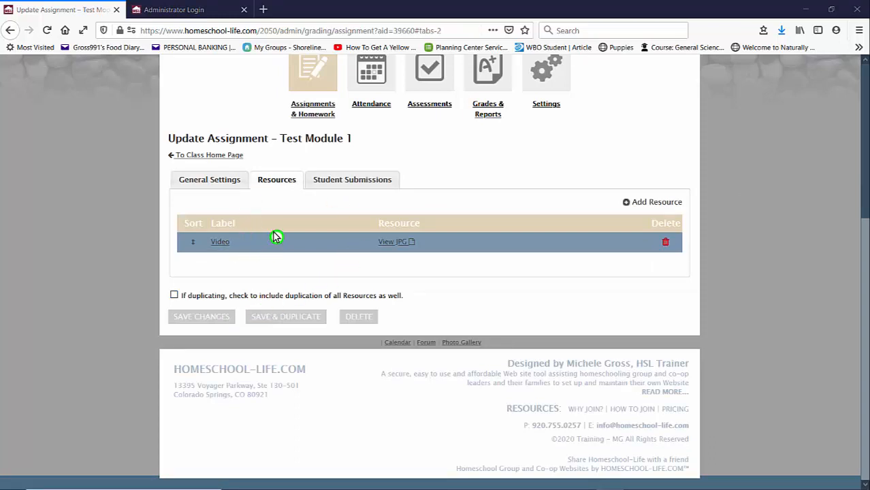
{"action": "mouse_move", "coordinate": [266, 246]}
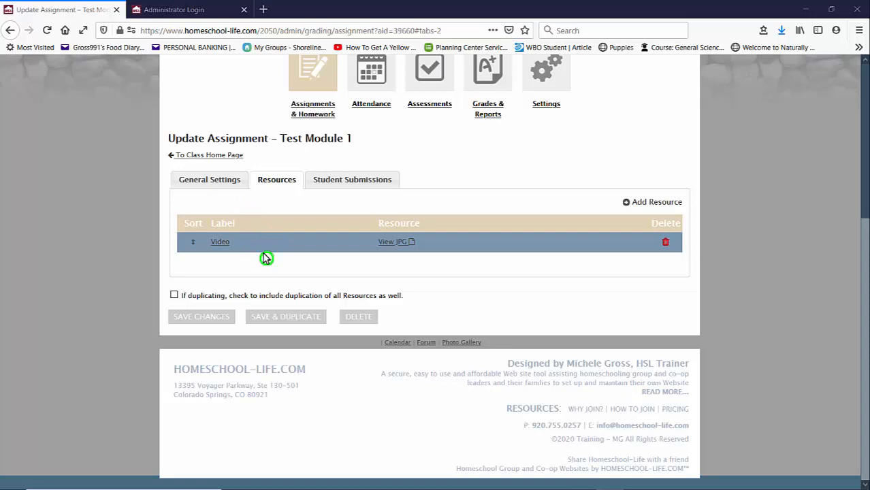
{"action": "mouse_move", "coordinate": [267, 256]}
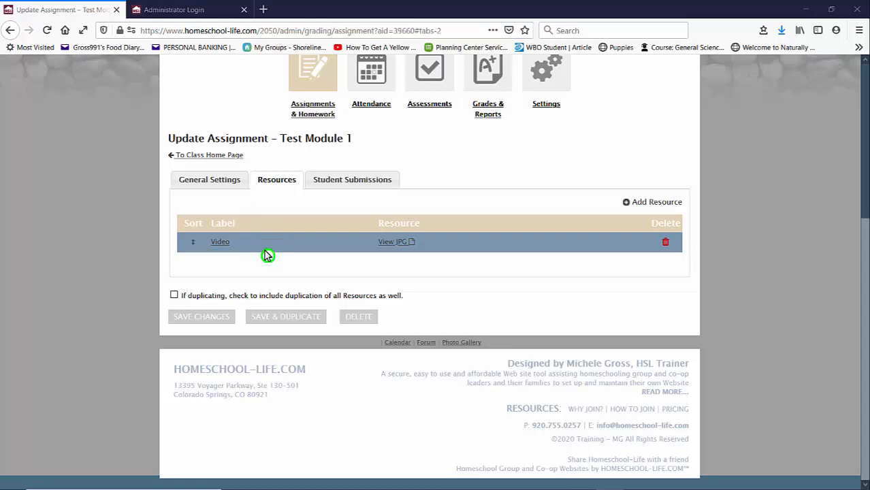
{"action": "mouse_move", "coordinate": [242, 155]}
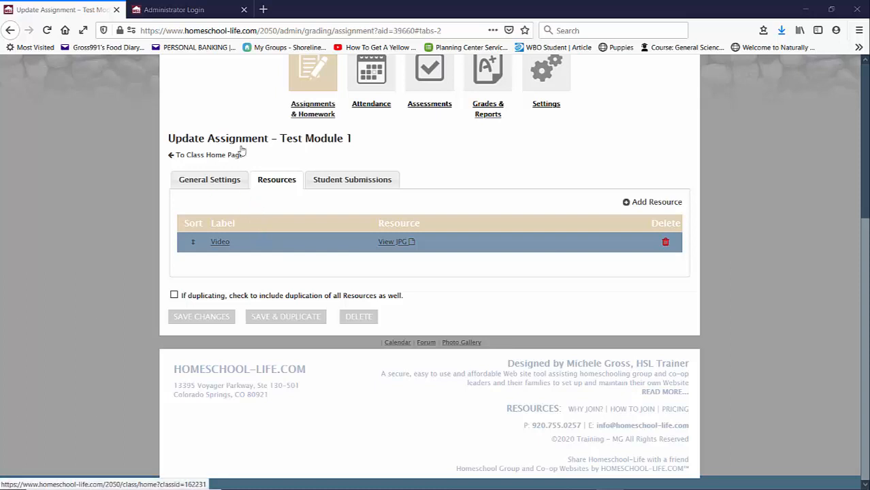
{"action": "mouse_move", "coordinate": [318, 109]}
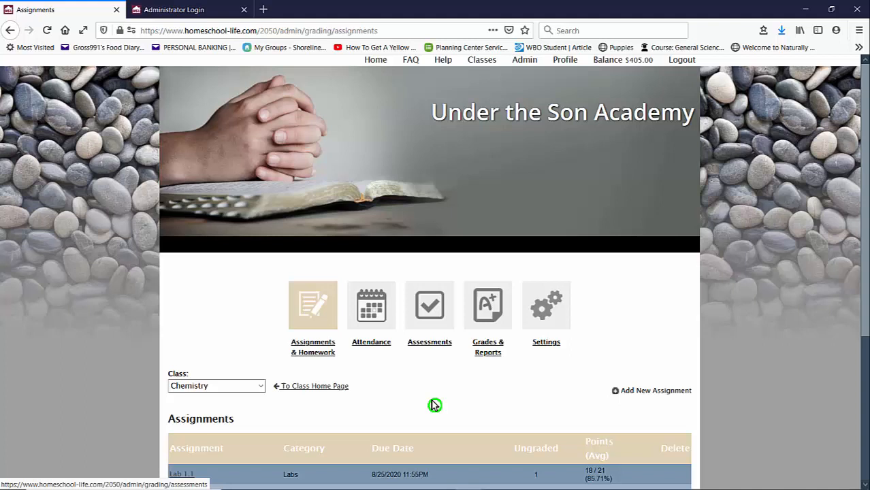
{"action": "mouse_move", "coordinate": [437, 410]}
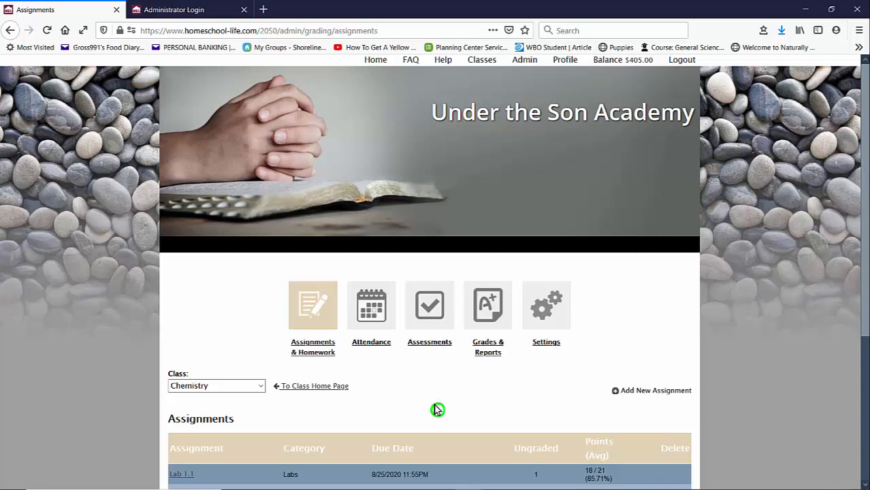
{"action": "mouse_move", "coordinate": [460, 410]}
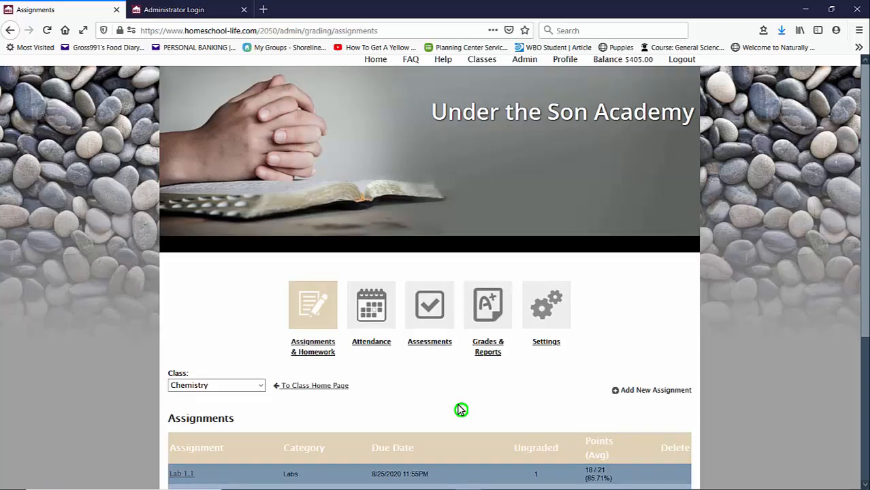
Scroll down to the Chemistry assignments table.
{"action": "scroll", "scroll_direction": "down", "scroll_amount": 3}
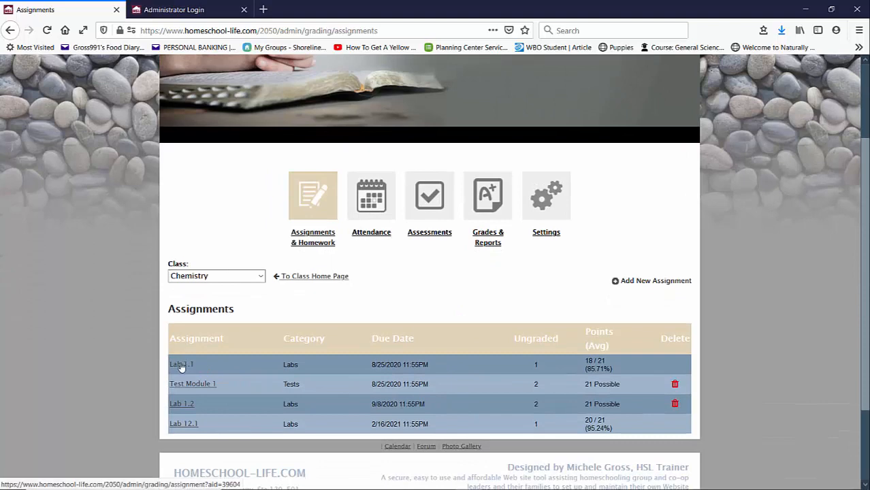
Open Lab 1.1 and view its Student Submissions tab.
{"action": "left_click", "coordinate": [179, 364]}
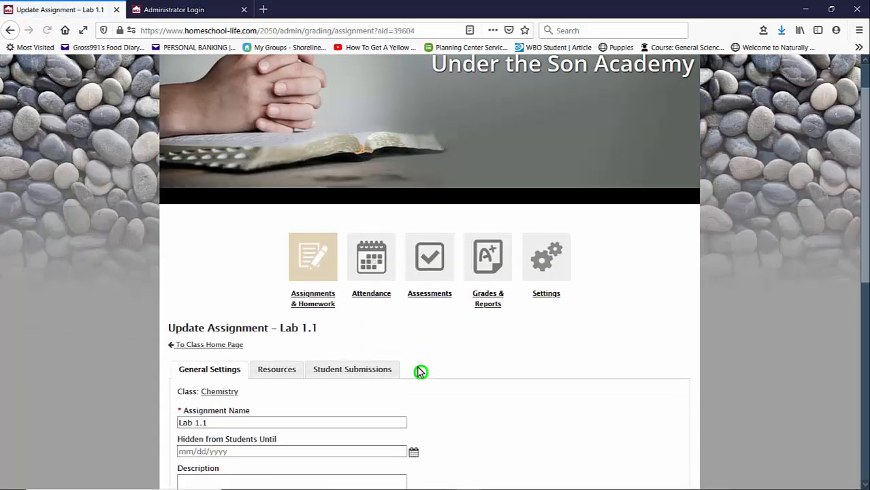
{"action": "left_click", "coordinate": [352, 369]}
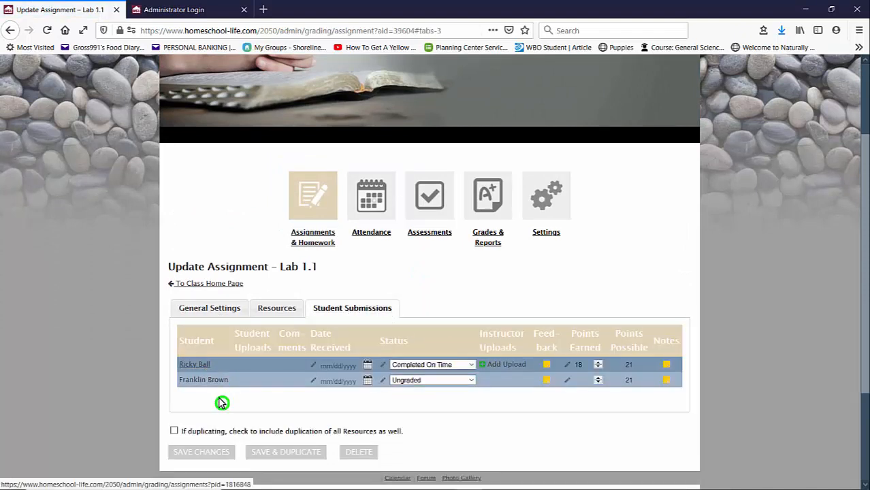
{"action": "mouse_move", "coordinate": [296, 386]}
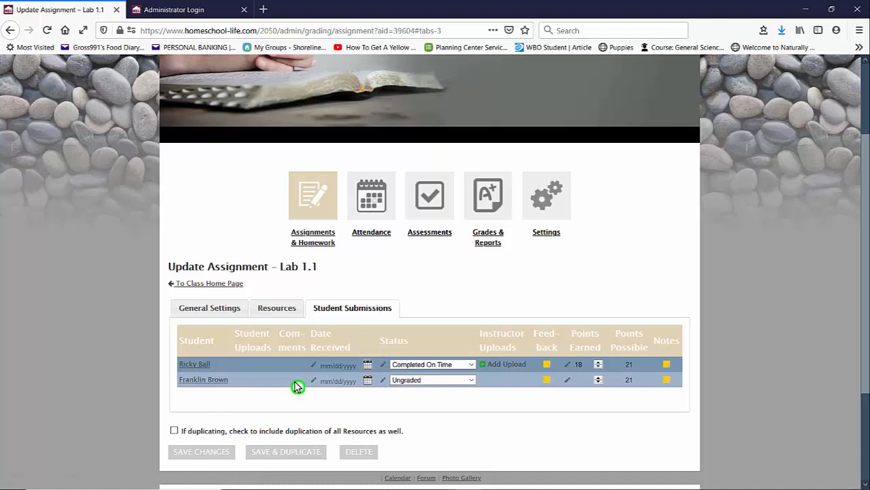
{"action": "mouse_move", "coordinate": [257, 373]}
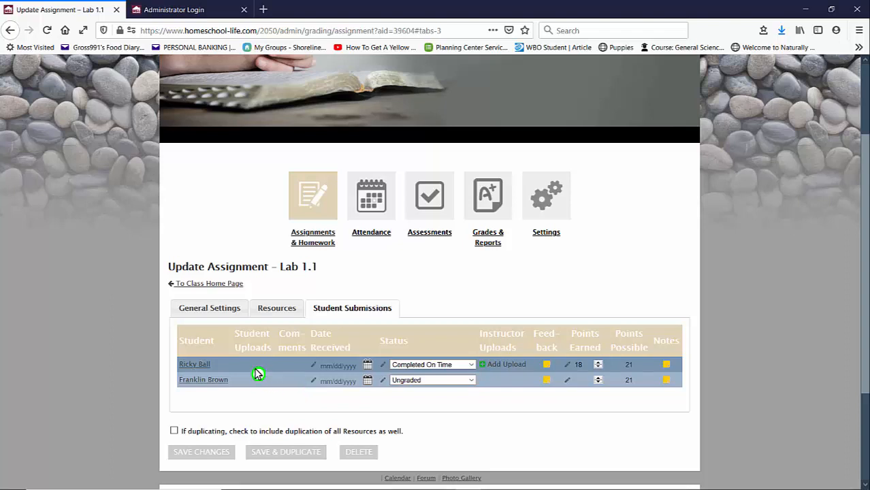
{"action": "left_click", "coordinate": [194, 364]}
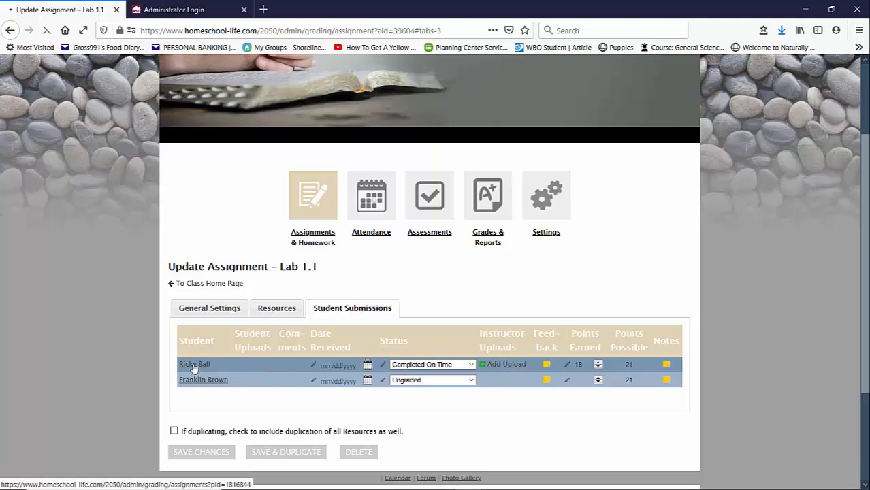
Open the first student's Student Assignments page from the submissions table.
{"action": "left_click", "coordinate": [194, 364]}
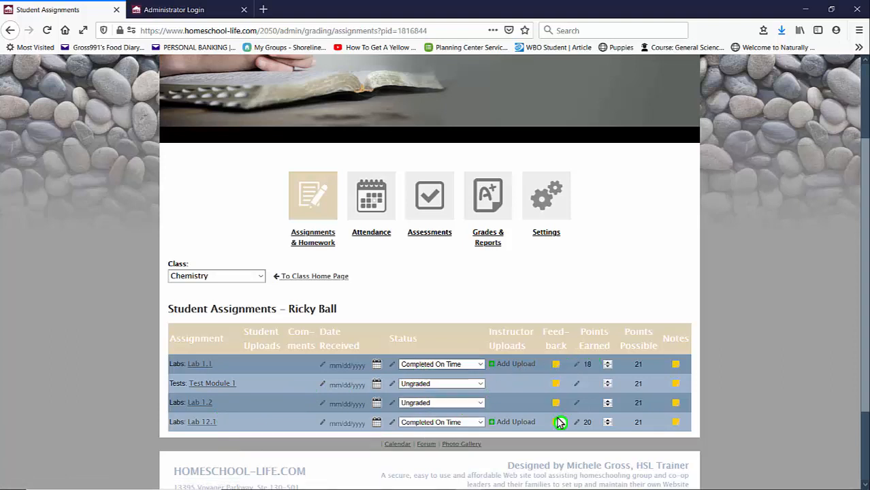
{"action": "mouse_move", "coordinate": [580, 362]}
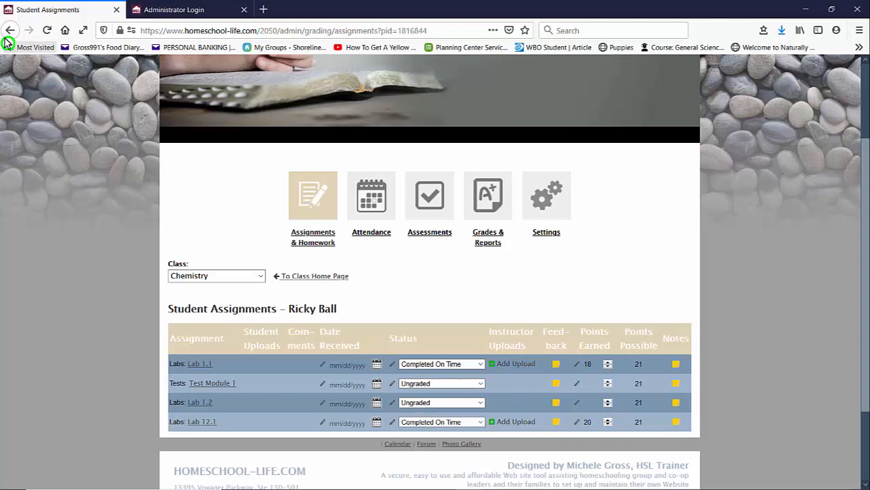
Go back through Lab 1.1's submissions to the first student's list, showing Lab 12.1 at 20 points.
{"action": "left_click", "coordinate": [200, 364]}
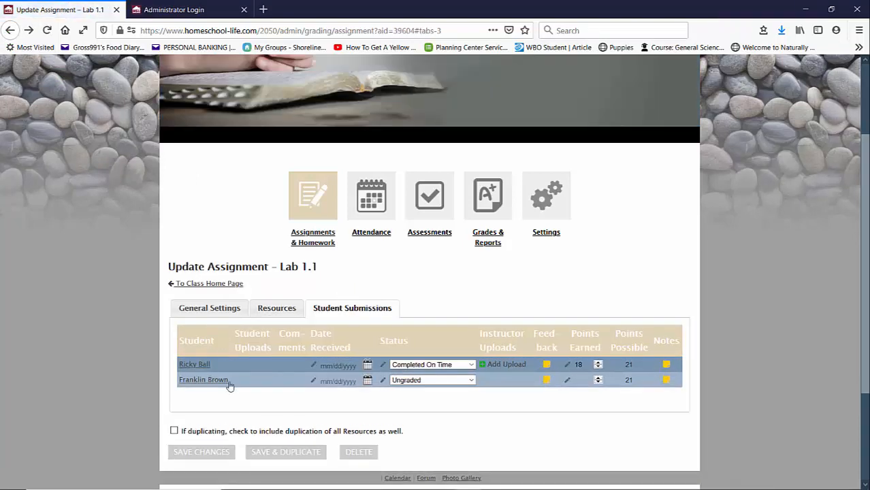
{"action": "mouse_move", "coordinate": [312, 237]}
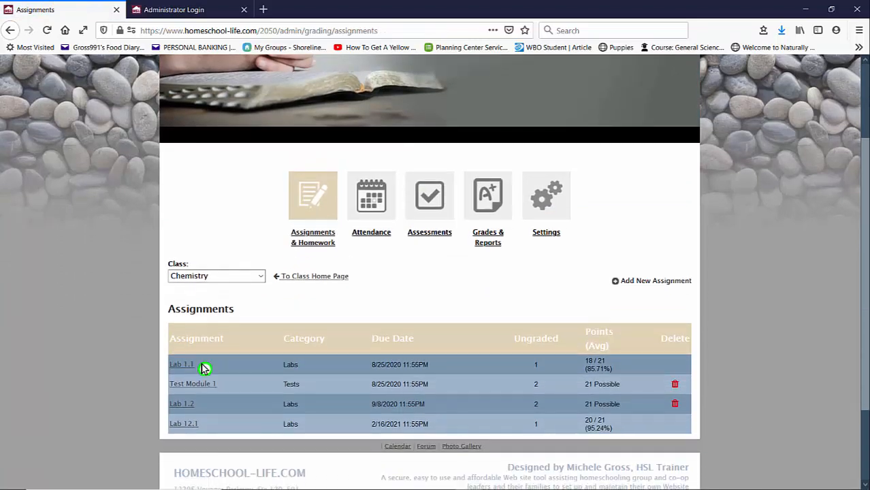
{"action": "left_click", "coordinate": [181, 365]}
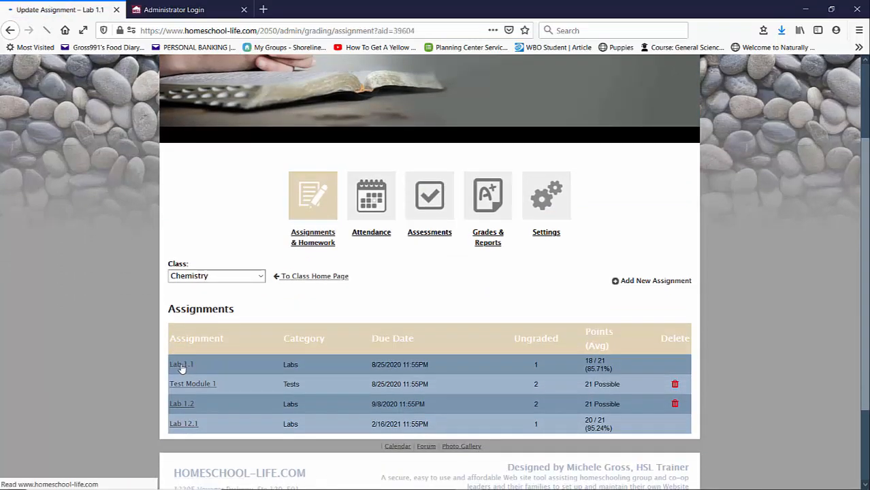
{"action": "left_click", "coordinate": [180, 365]}
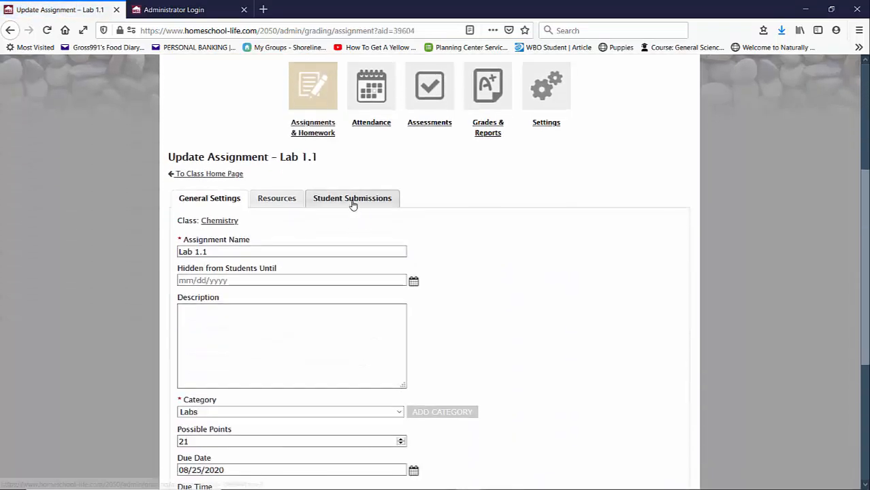
{"action": "left_click", "coordinate": [352, 199]}
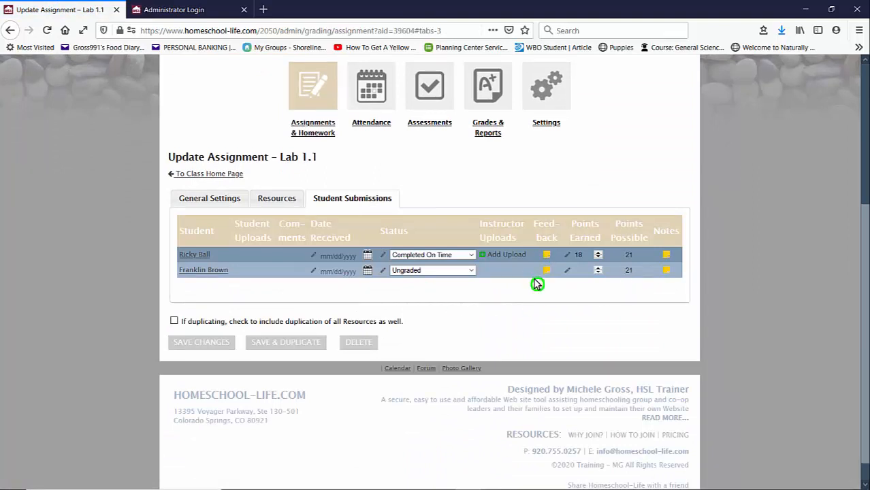
{"action": "mouse_move", "coordinate": [194, 256]}
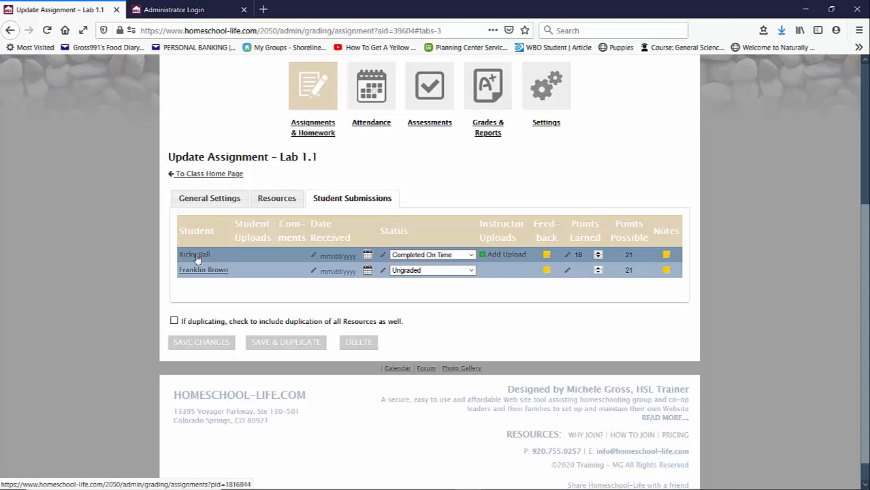
{"action": "left_click", "coordinate": [195, 254]}
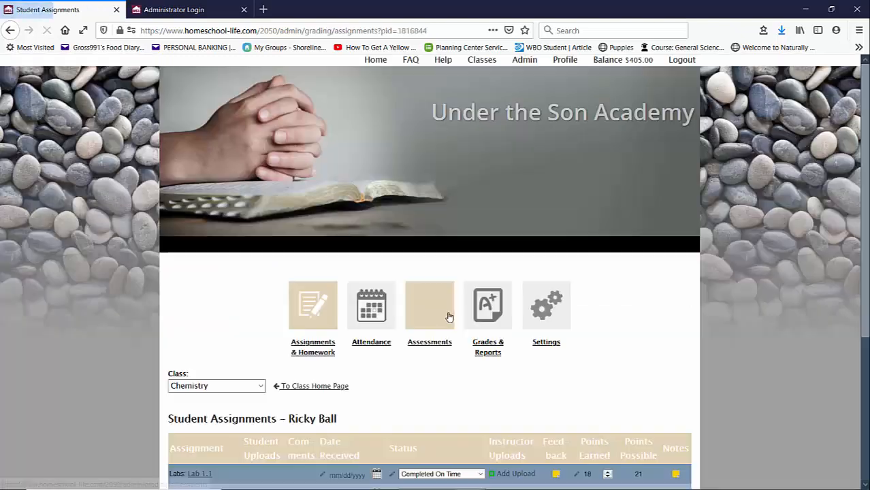
{"action": "scroll", "scroll_direction": "down", "scroll_amount": 3}
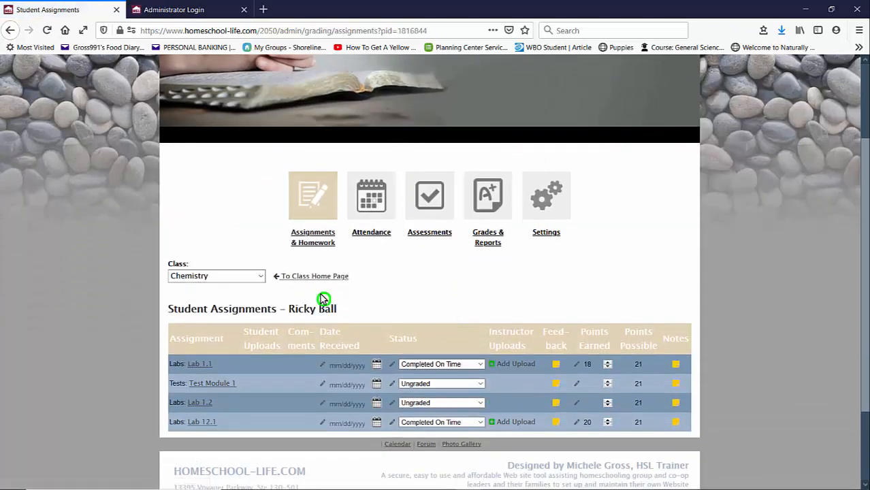
{"action": "mouse_move", "coordinate": [283, 424]}
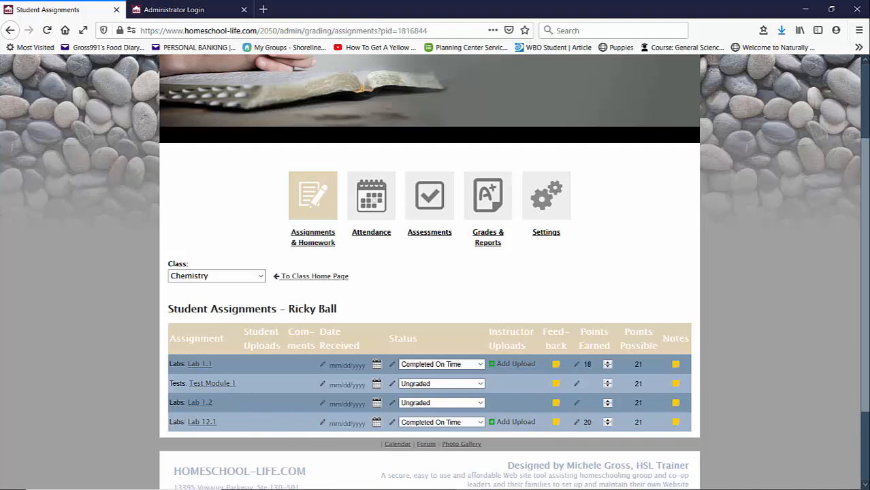
{"action": "mouse_move", "coordinate": [711, 305]}
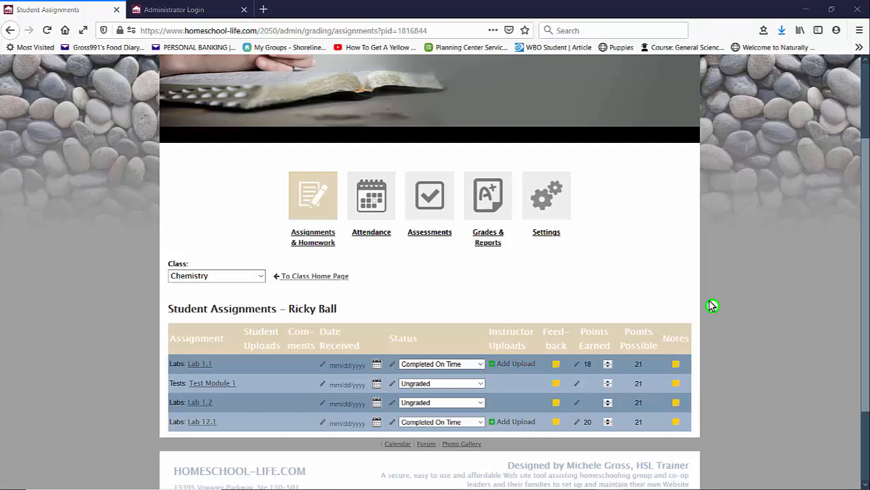
{"action": "mouse_move", "coordinate": [407, 299]}
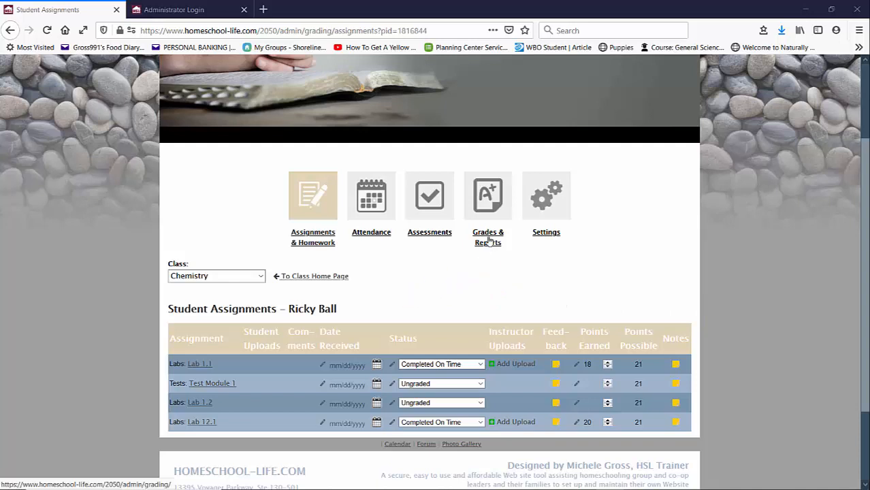
Review Grades & Reports (one student A, 90.48%) and reopen the first student's assignments.
{"action": "left_click", "coordinate": [488, 196]}
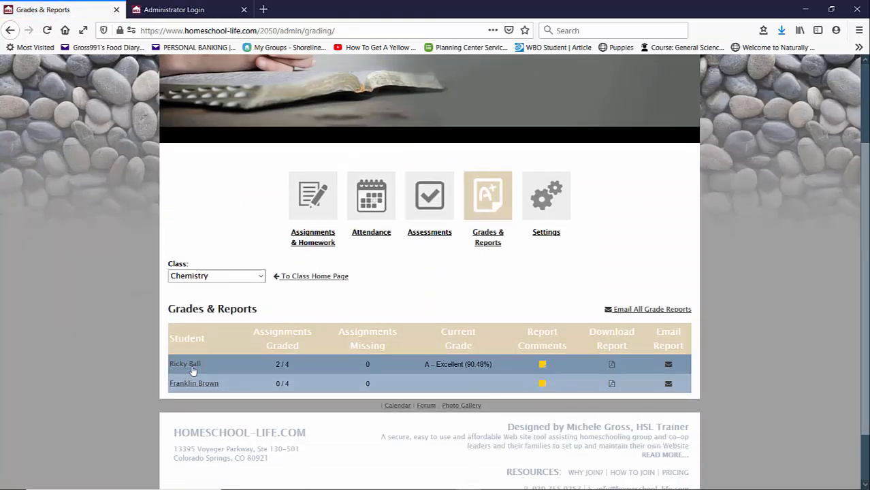
{"action": "mouse_move", "coordinate": [185, 371]}
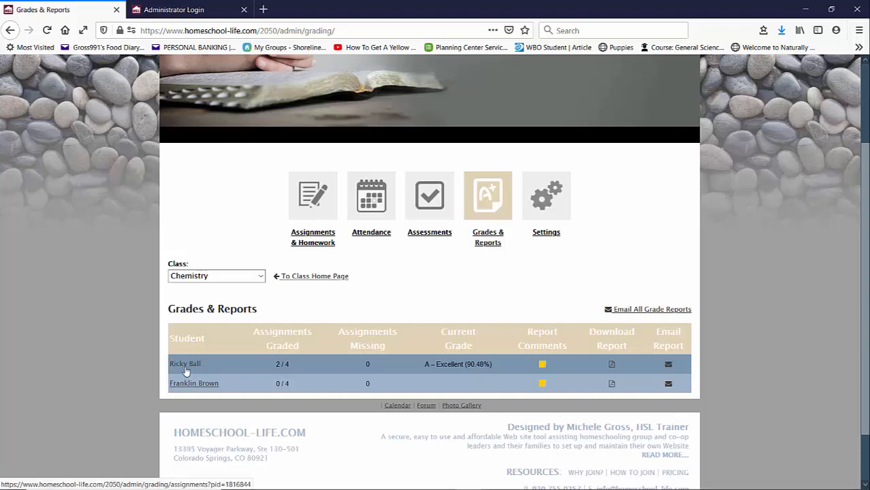
{"action": "left_click", "coordinate": [184, 363]}
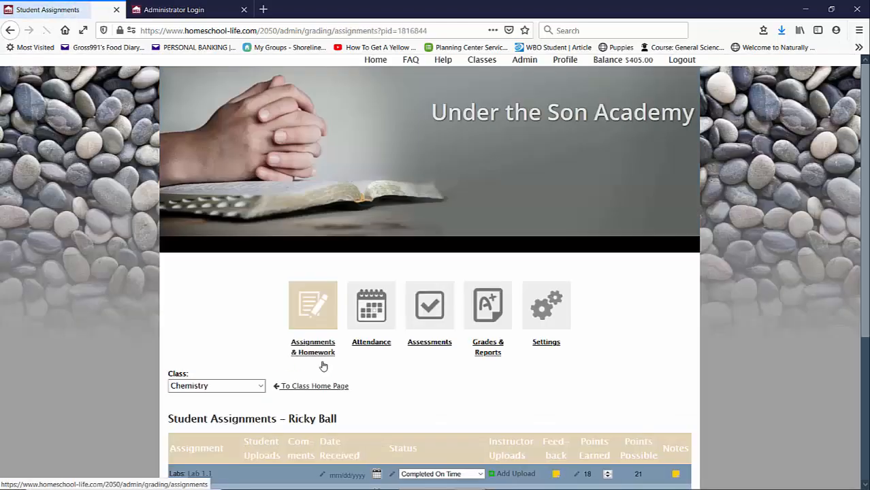
{"action": "scroll", "scroll_direction": "down", "scroll_amount": 3}
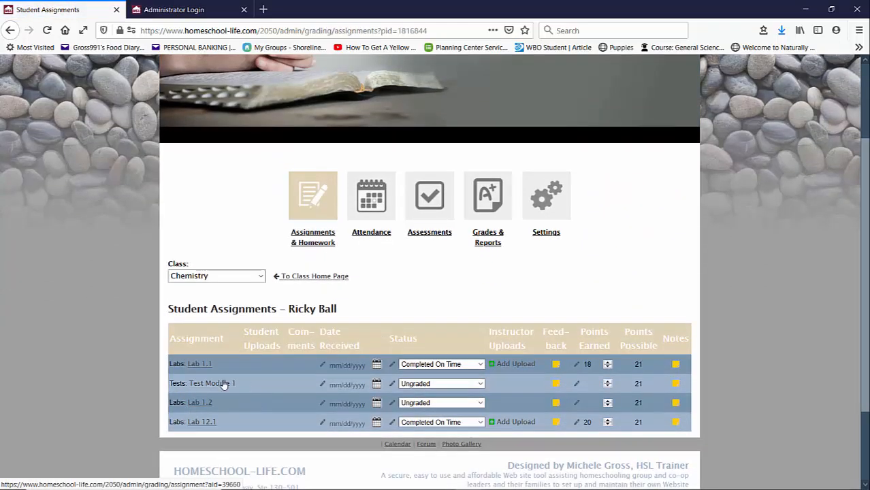
{"action": "left_click", "coordinate": [487, 196]}
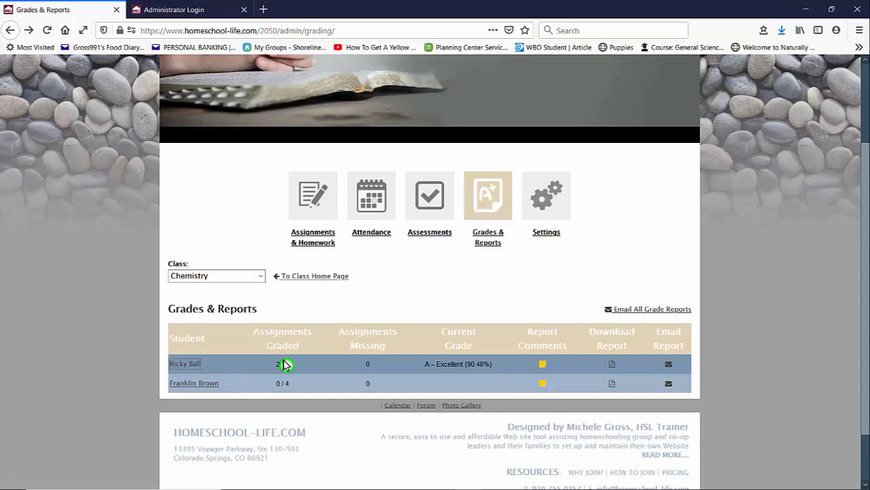
{"action": "mouse_move", "coordinate": [200, 383]}
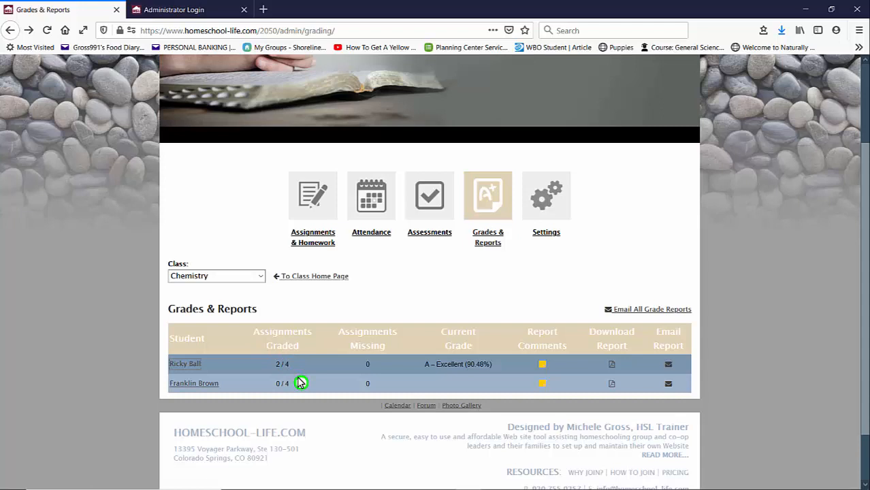
{"action": "mouse_move", "coordinate": [278, 374]}
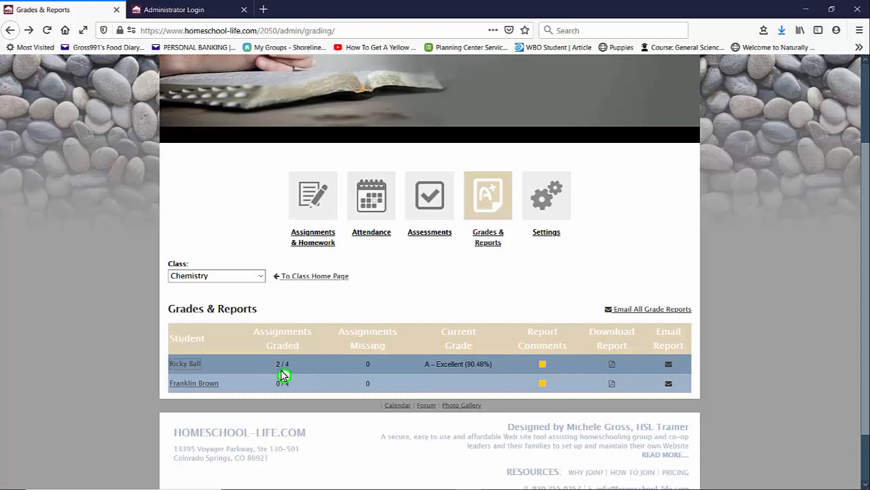
{"action": "left_click", "coordinate": [185, 364]}
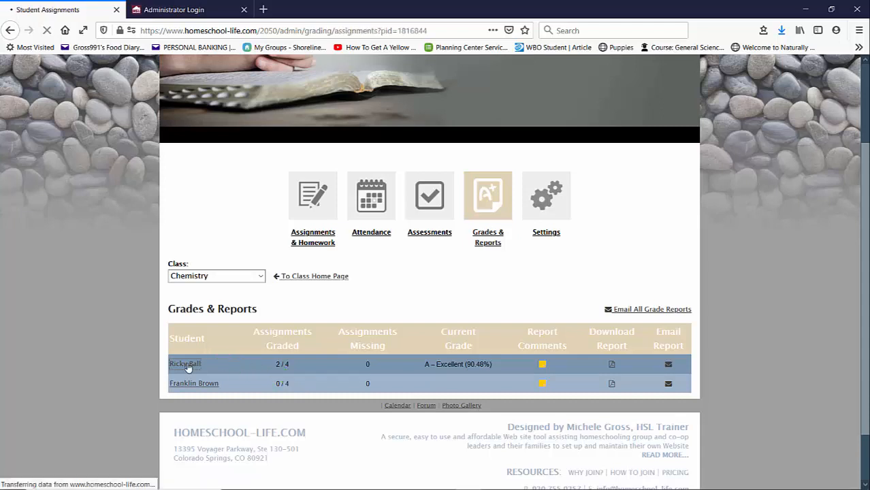
Set Lab 1.2's status to Missing, giving 0 points earned.
{"action": "left_click", "coordinate": [184, 363]}
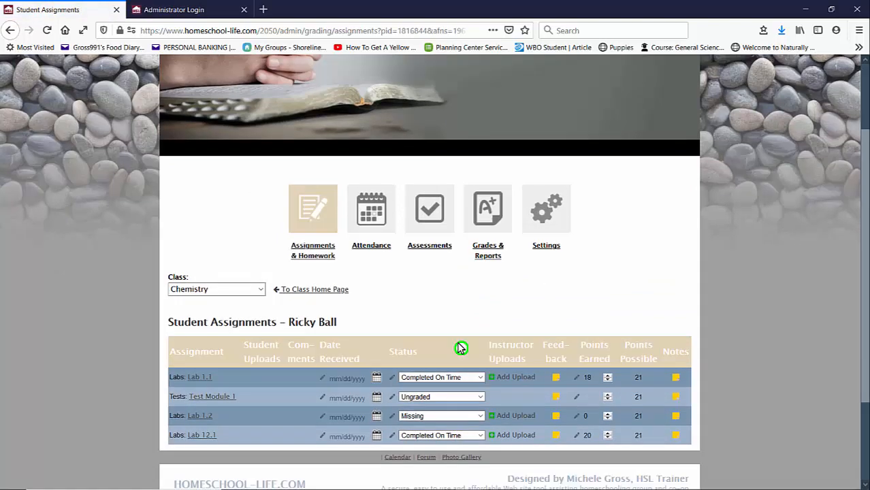
{"action": "scroll", "scroll_direction": "down", "scroll_amount": 3}
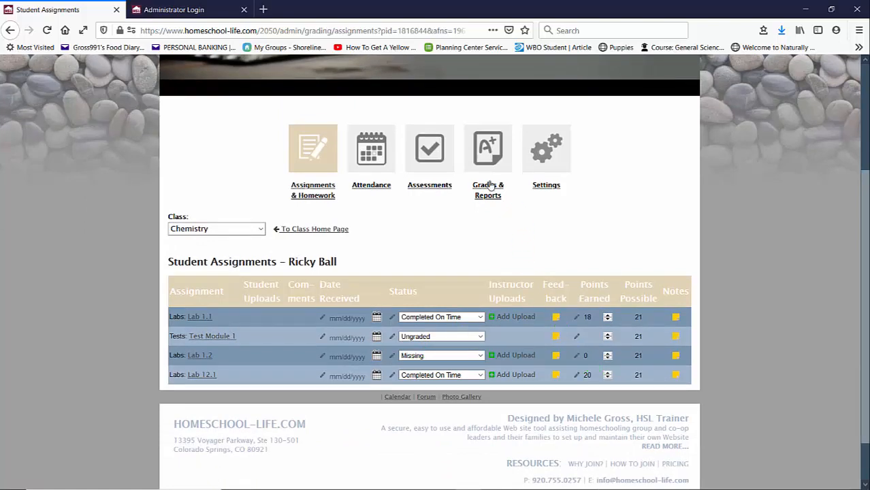
Open Grades & Reports to see 1 missing assignment and D – Poor (60.32%).
{"action": "left_click", "coordinate": [487, 148]}
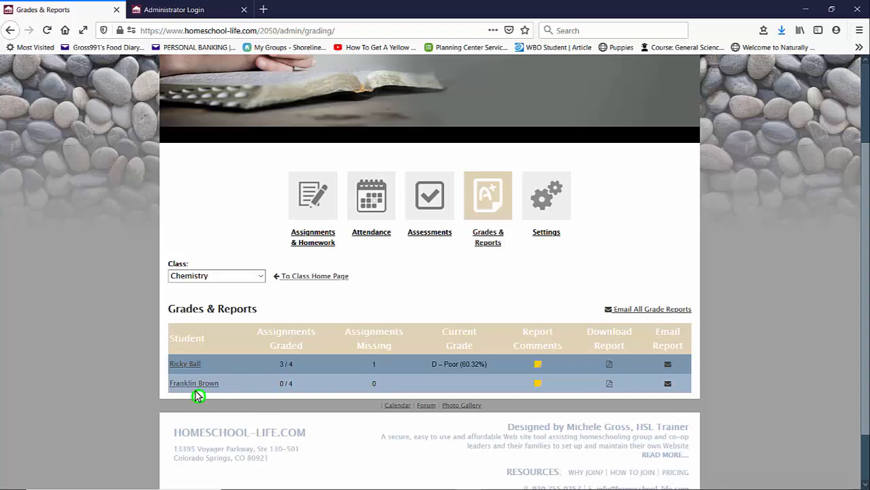
{"action": "mouse_move", "coordinate": [292, 395]}
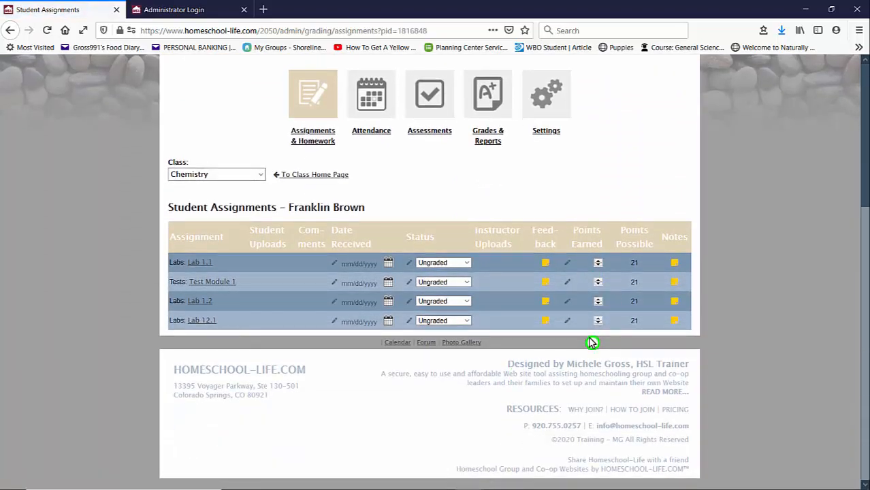
{"action": "mouse_move", "coordinate": [468, 317]}
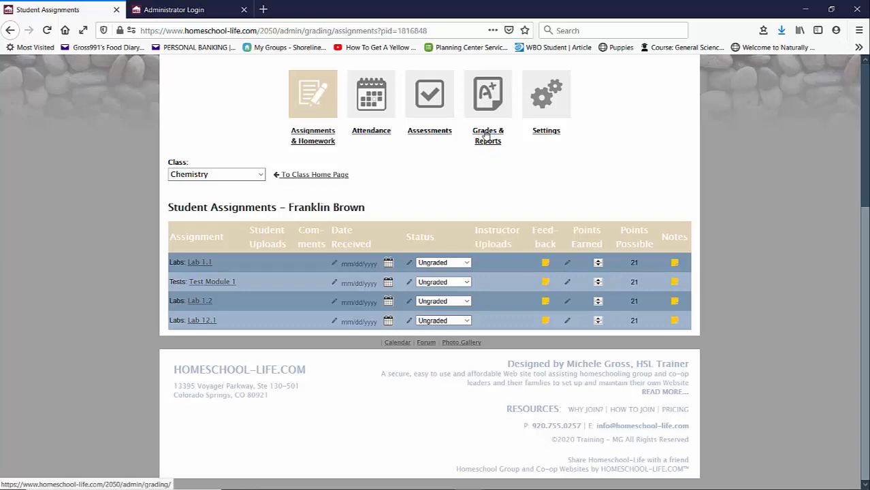
Download the first student's Chemistry grade report PDF and open it in Acrobat Reader.
{"action": "left_click", "coordinate": [488, 94]}
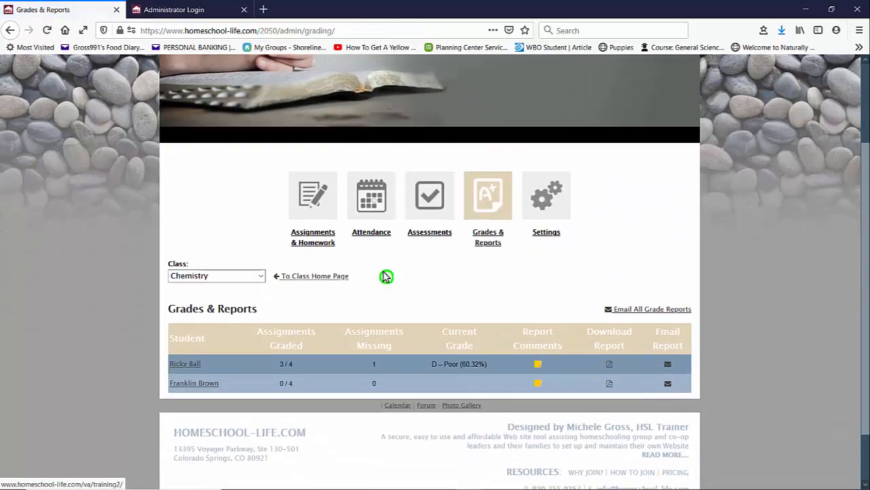
{"action": "mouse_move", "coordinate": [599, 379]}
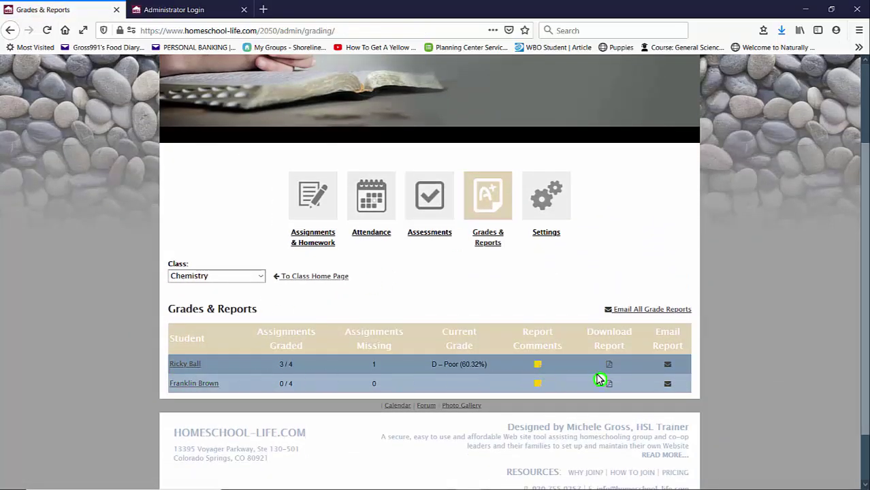
{"action": "mouse_move", "coordinate": [609, 365]}
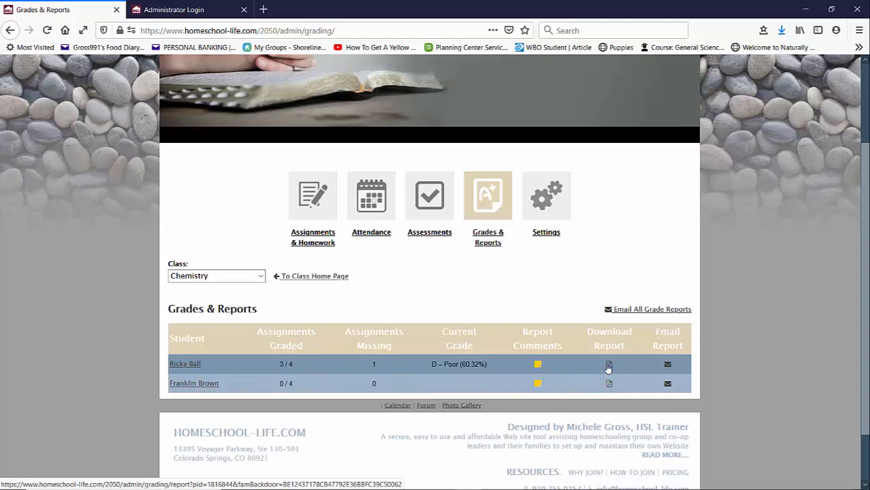
{"action": "left_click", "coordinate": [608, 365]}
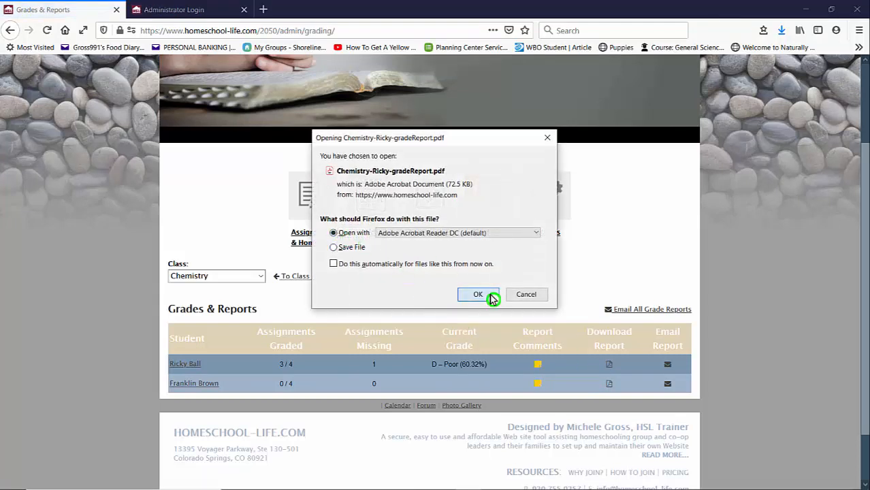
{"action": "left_click", "coordinate": [478, 294]}
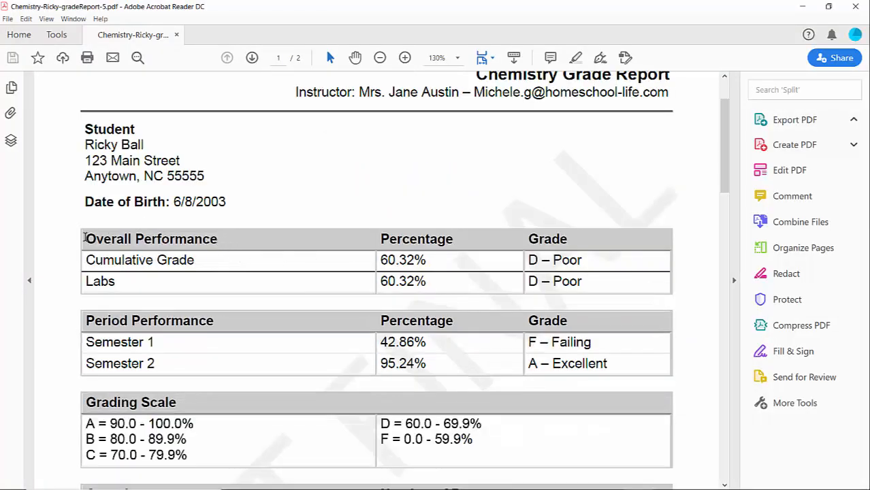
Review the grade report's Overall Performance section in Acrobat Reader.
{"action": "double_click", "coordinate": [151, 239]}
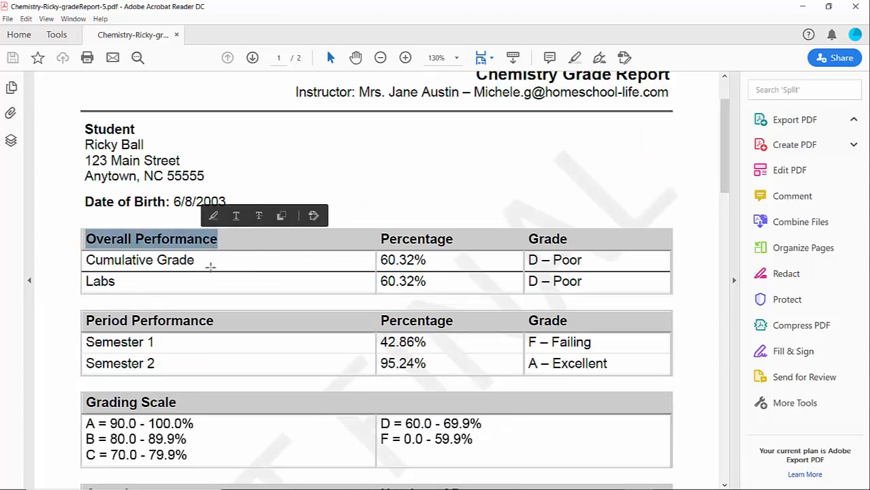
{"action": "left_click", "coordinate": [84, 282]}
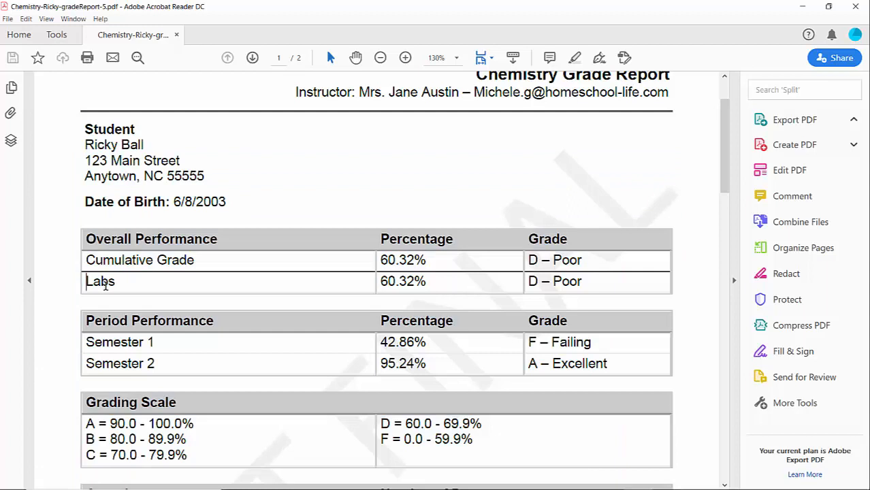
{"action": "mouse_move", "coordinate": [453, 287]}
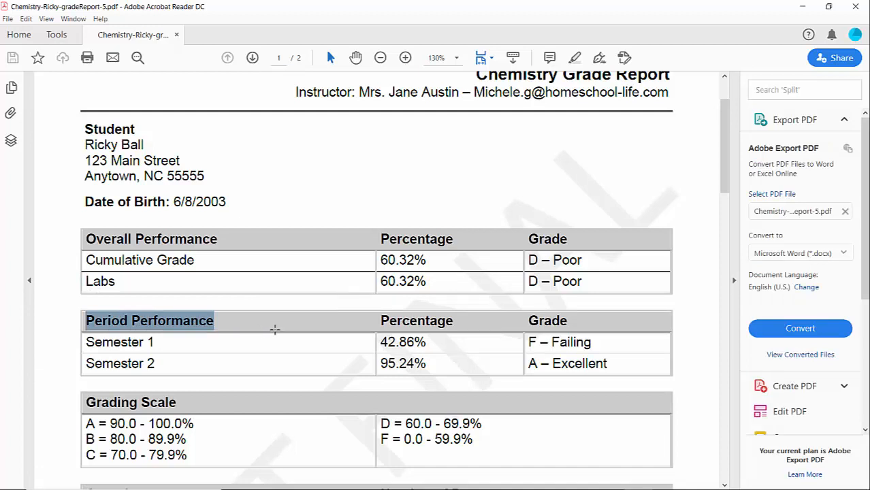
{"action": "mouse_move", "coordinate": [264, 322]}
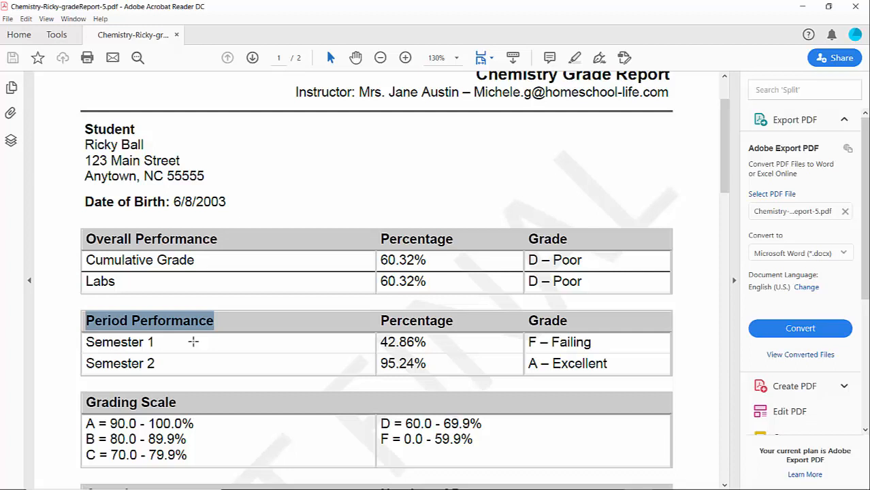
{"action": "mouse_move", "coordinate": [227, 326]}
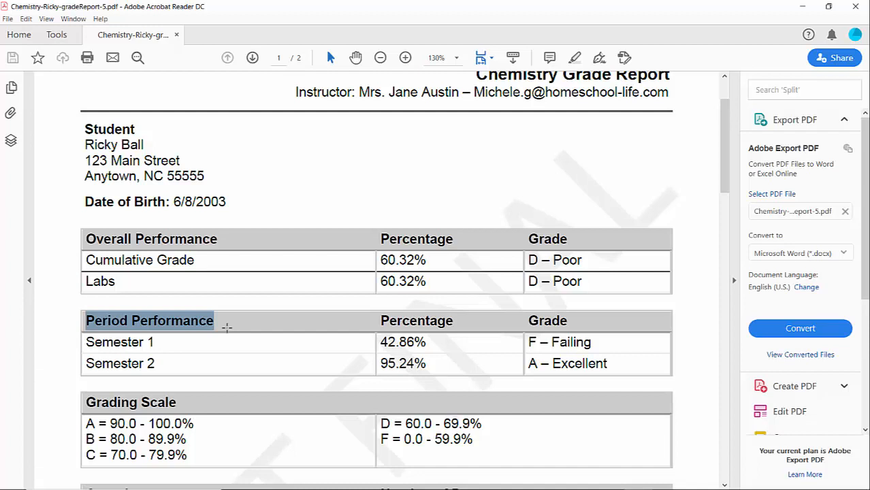
{"action": "mouse_move", "coordinate": [171, 336]}
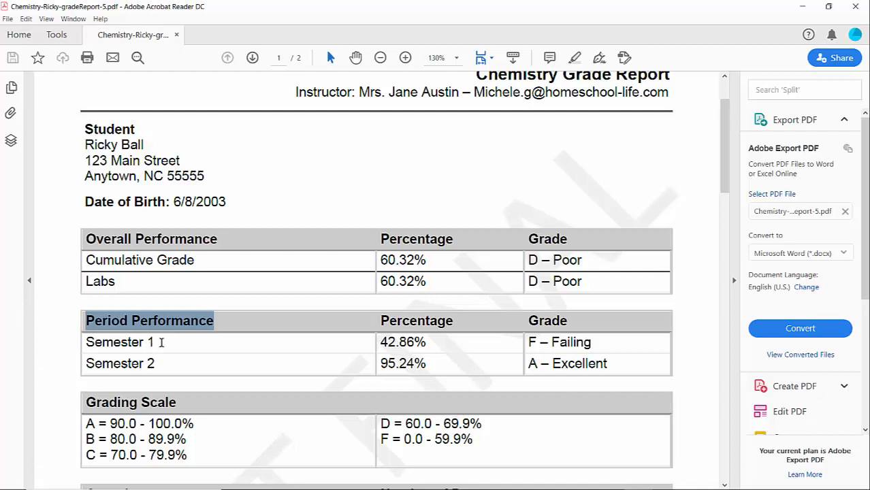
{"action": "mouse_move", "coordinate": [121, 370]}
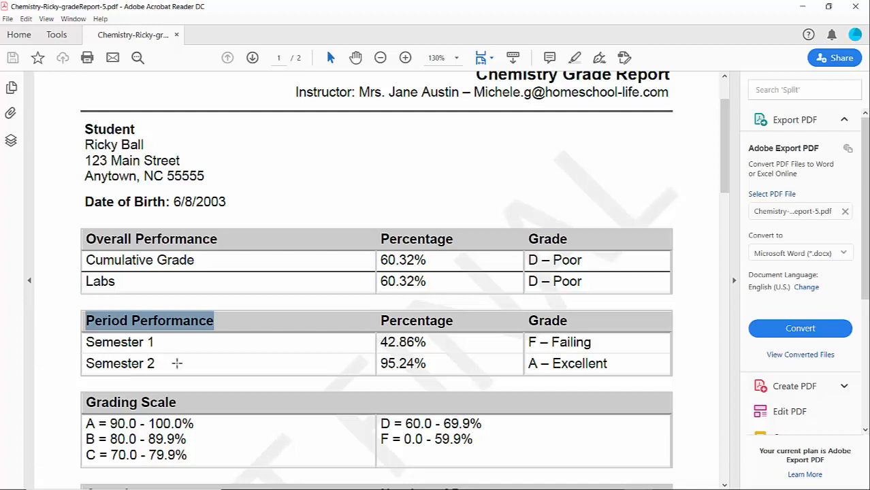
{"action": "mouse_move", "coordinate": [247, 380]}
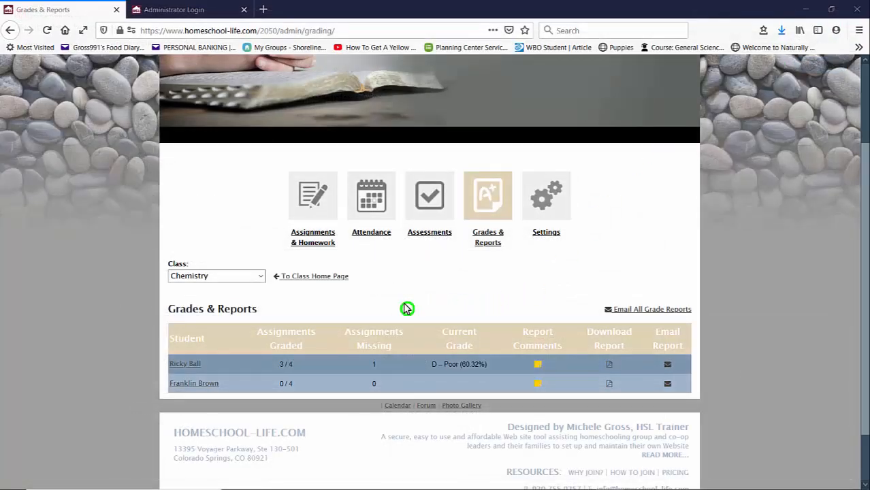
{"action": "mouse_move", "coordinate": [403, 310]}
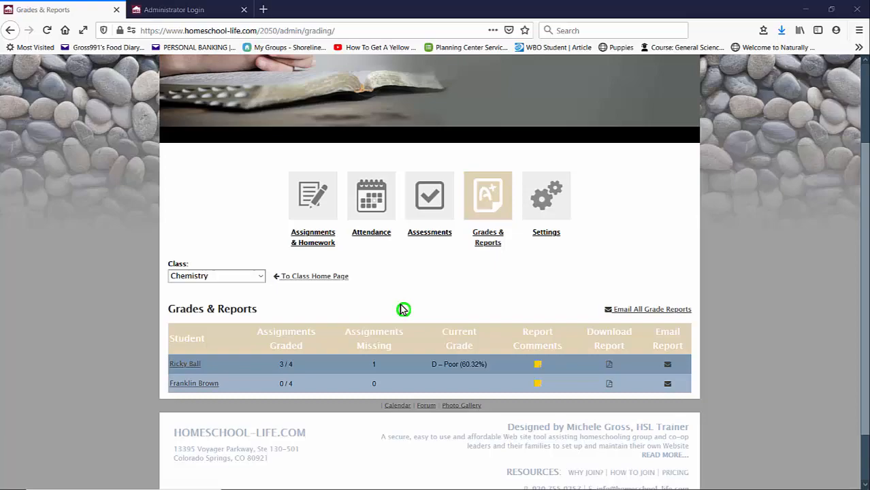